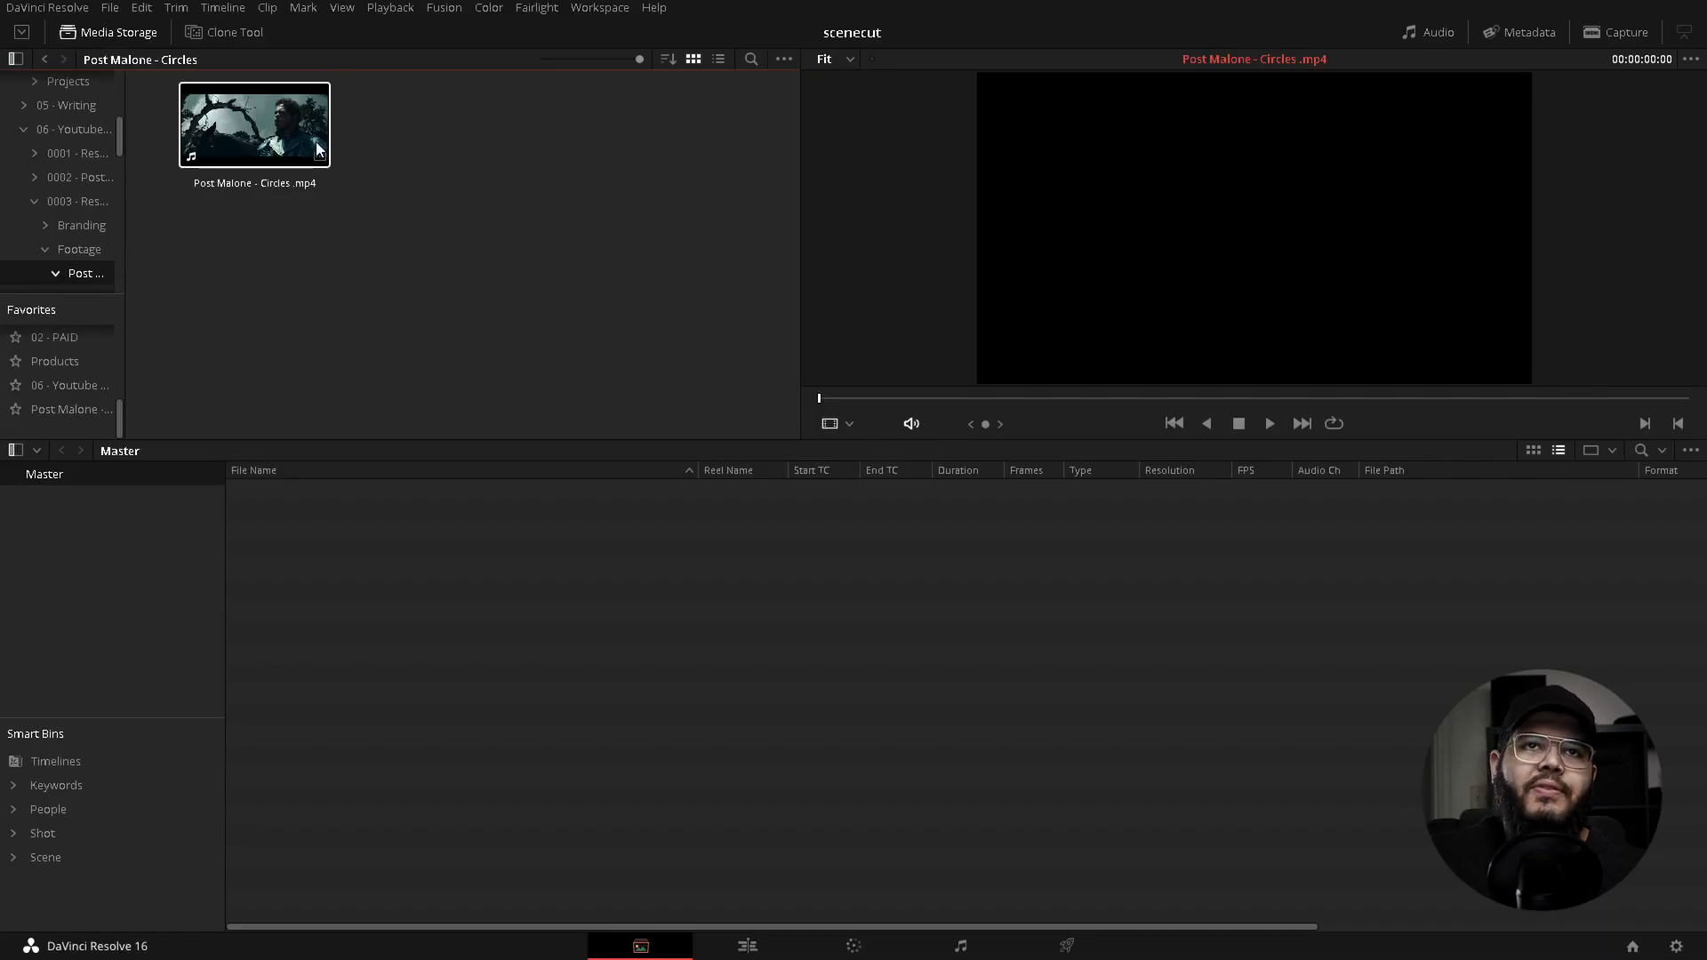
# Step: Open Scene Cut Detection for the Post Malone - Circles clip in Media Storage
pyautogui.rightClick(254, 122)
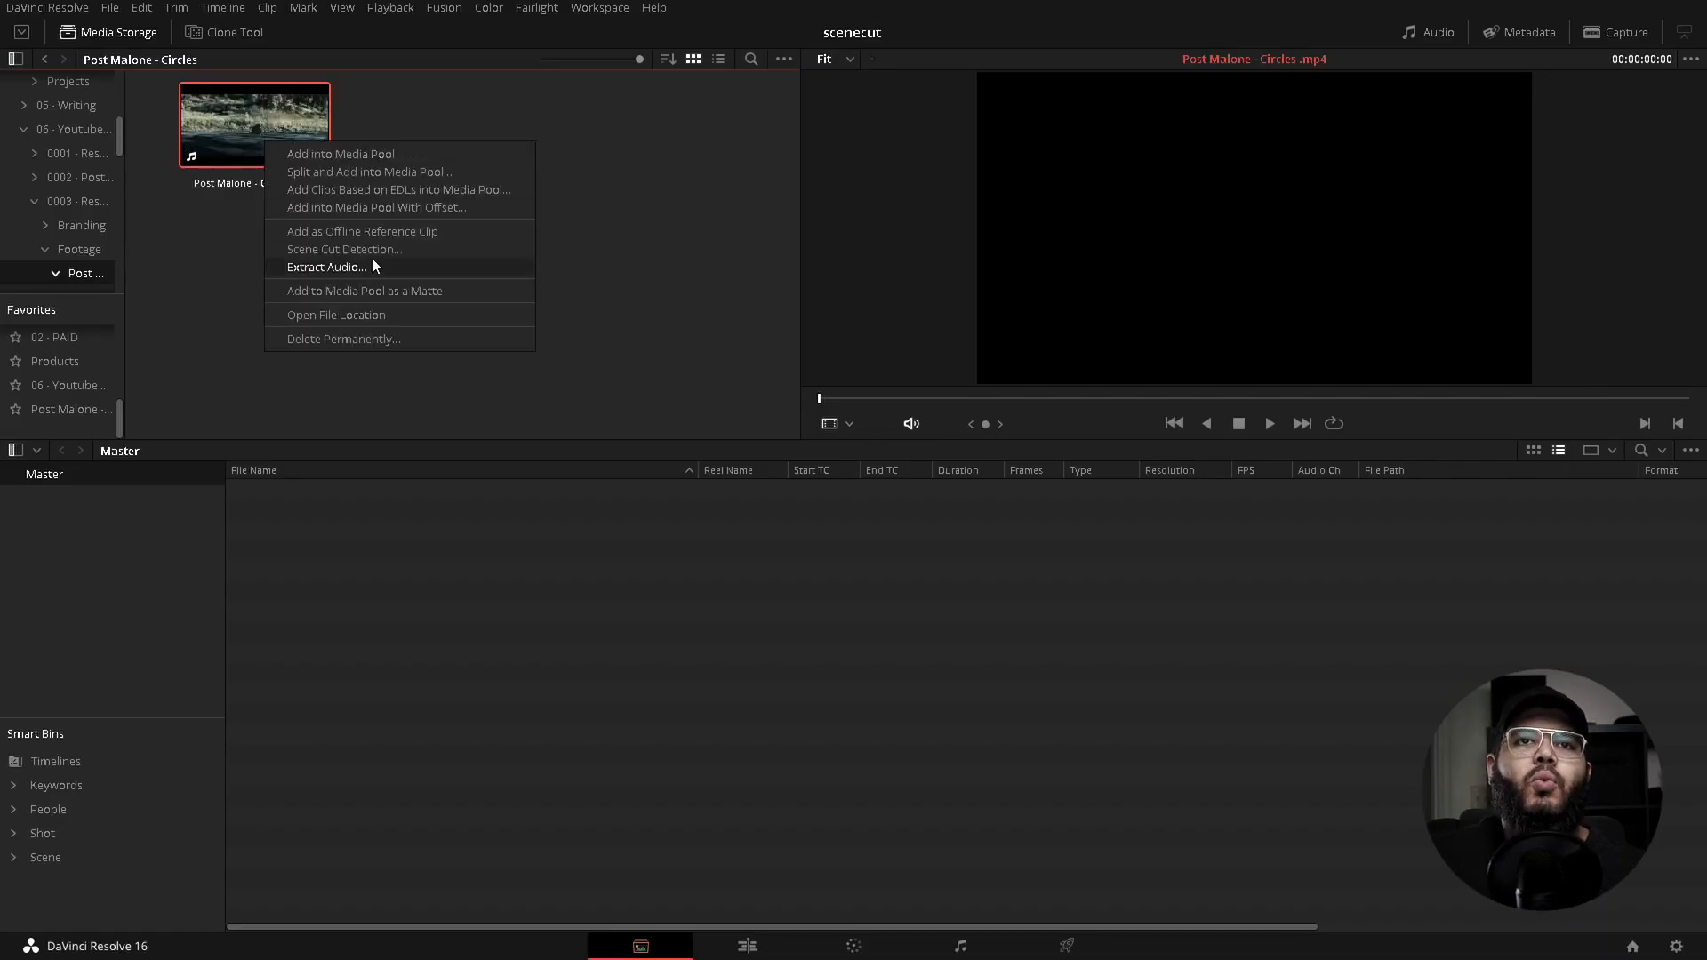
pyautogui.moveTo(344, 248)
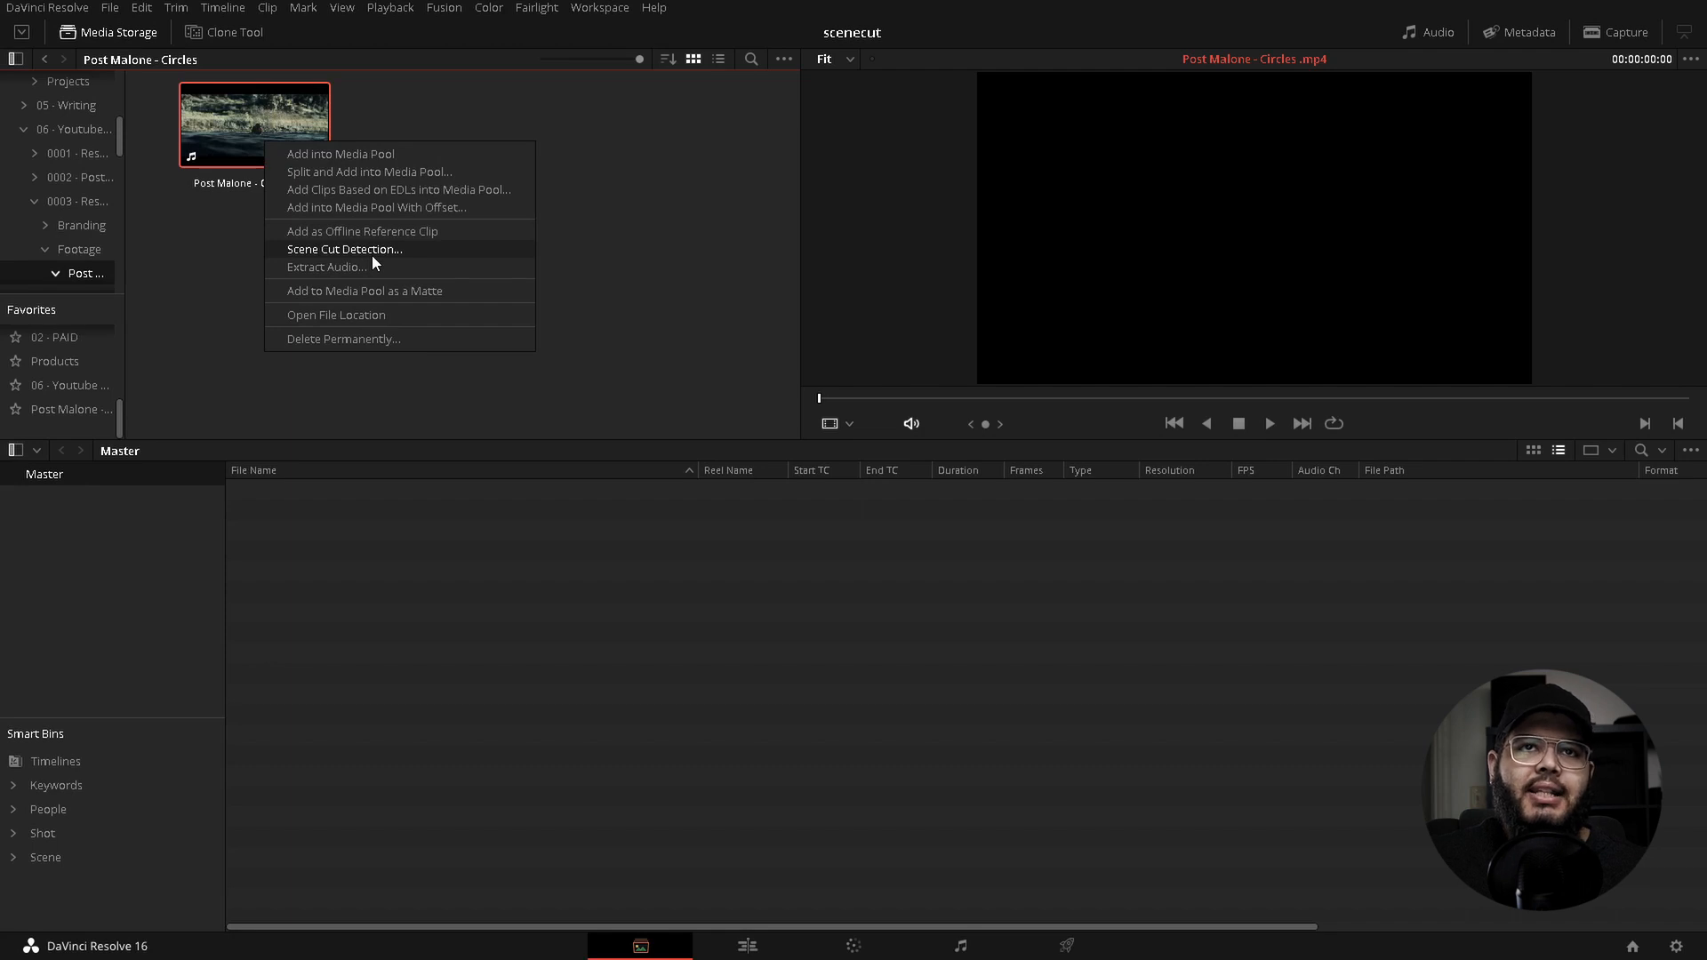
pyautogui.click(344, 248)
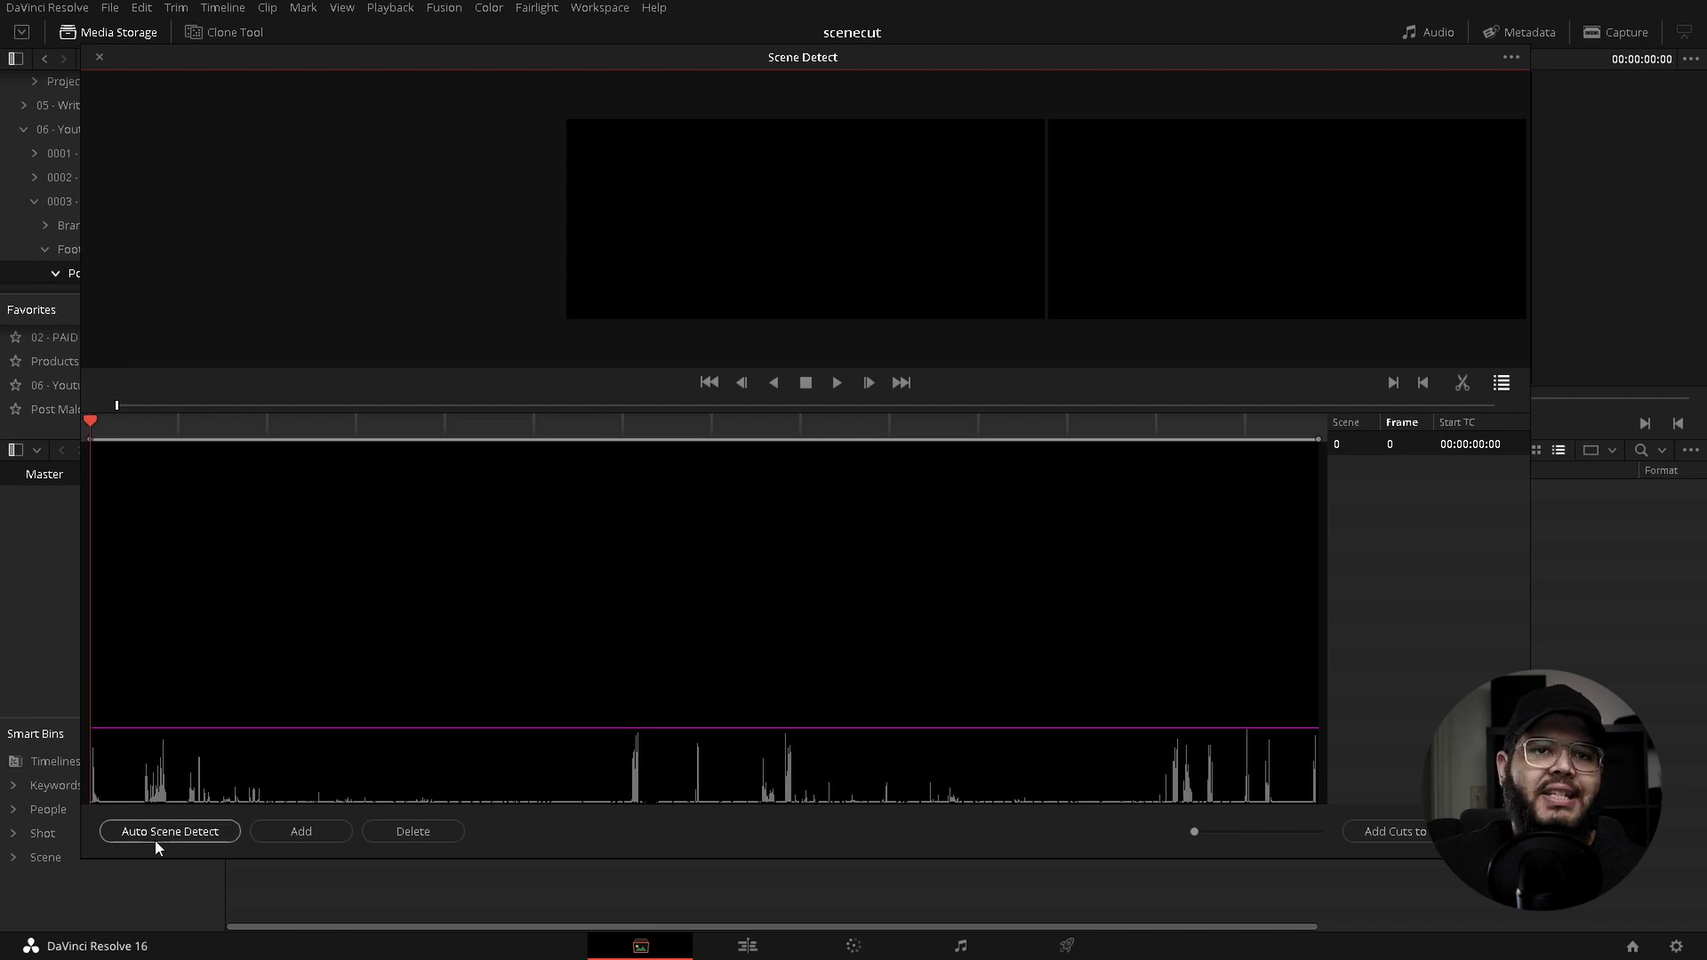
# Step: Run Auto Scene Detect on the Circles clip and lower the cut detection threshold
pyautogui.click(168, 830)
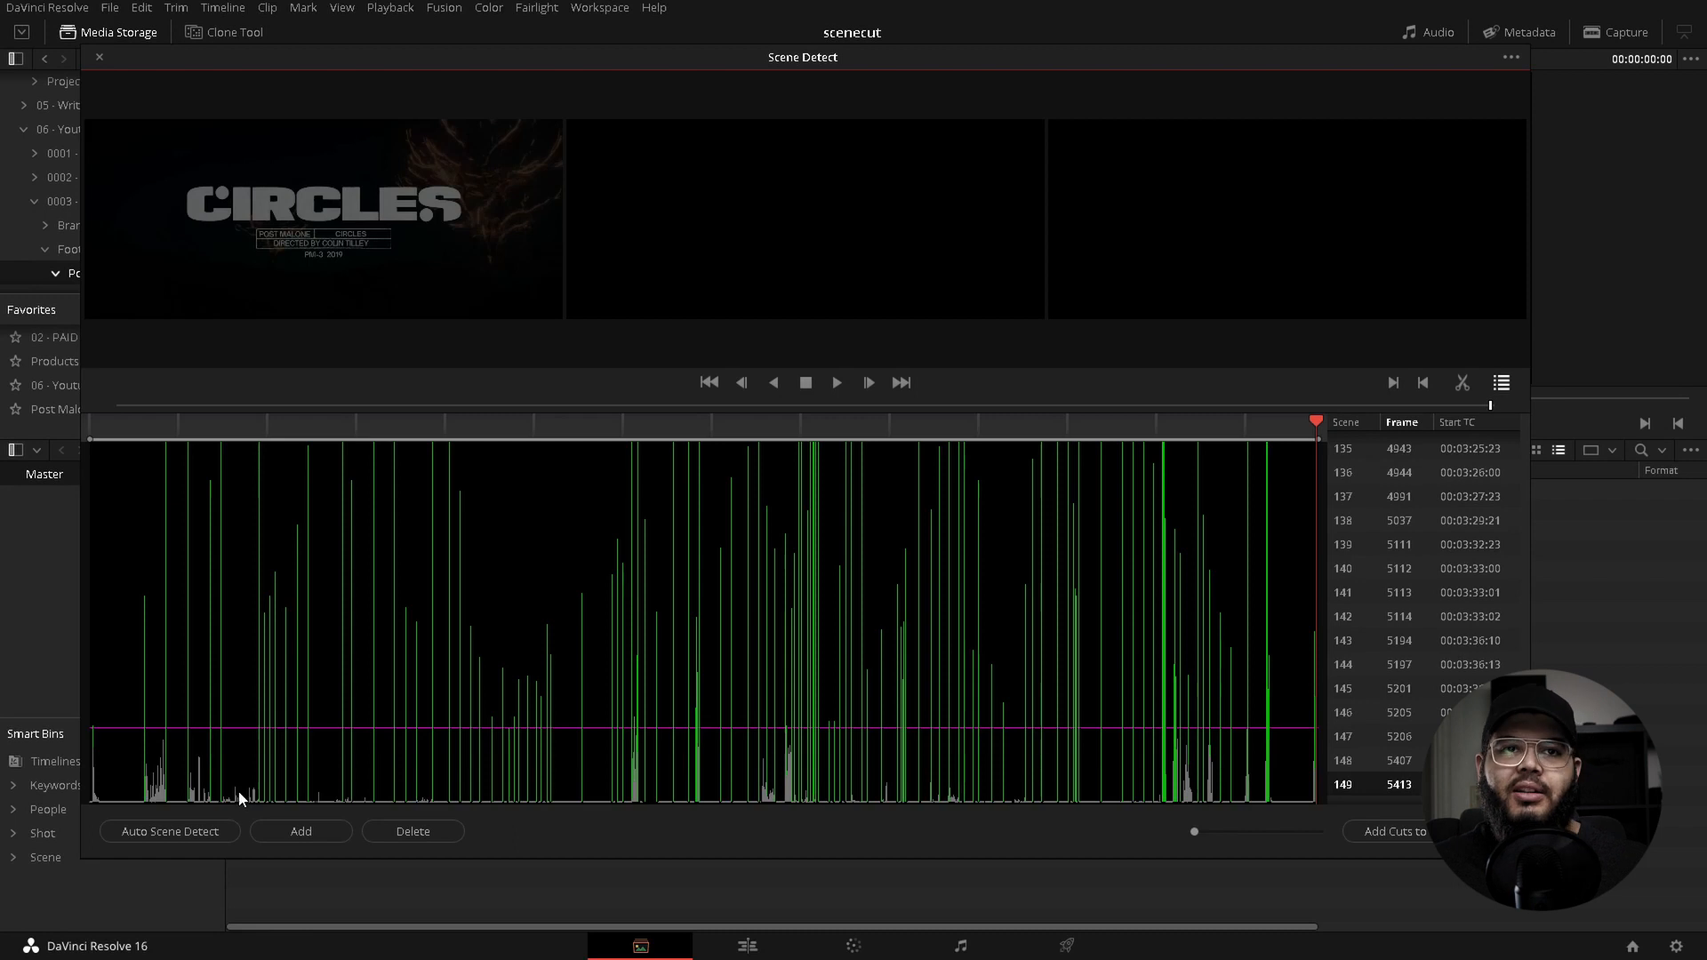
pyautogui.moveTo(237, 748)
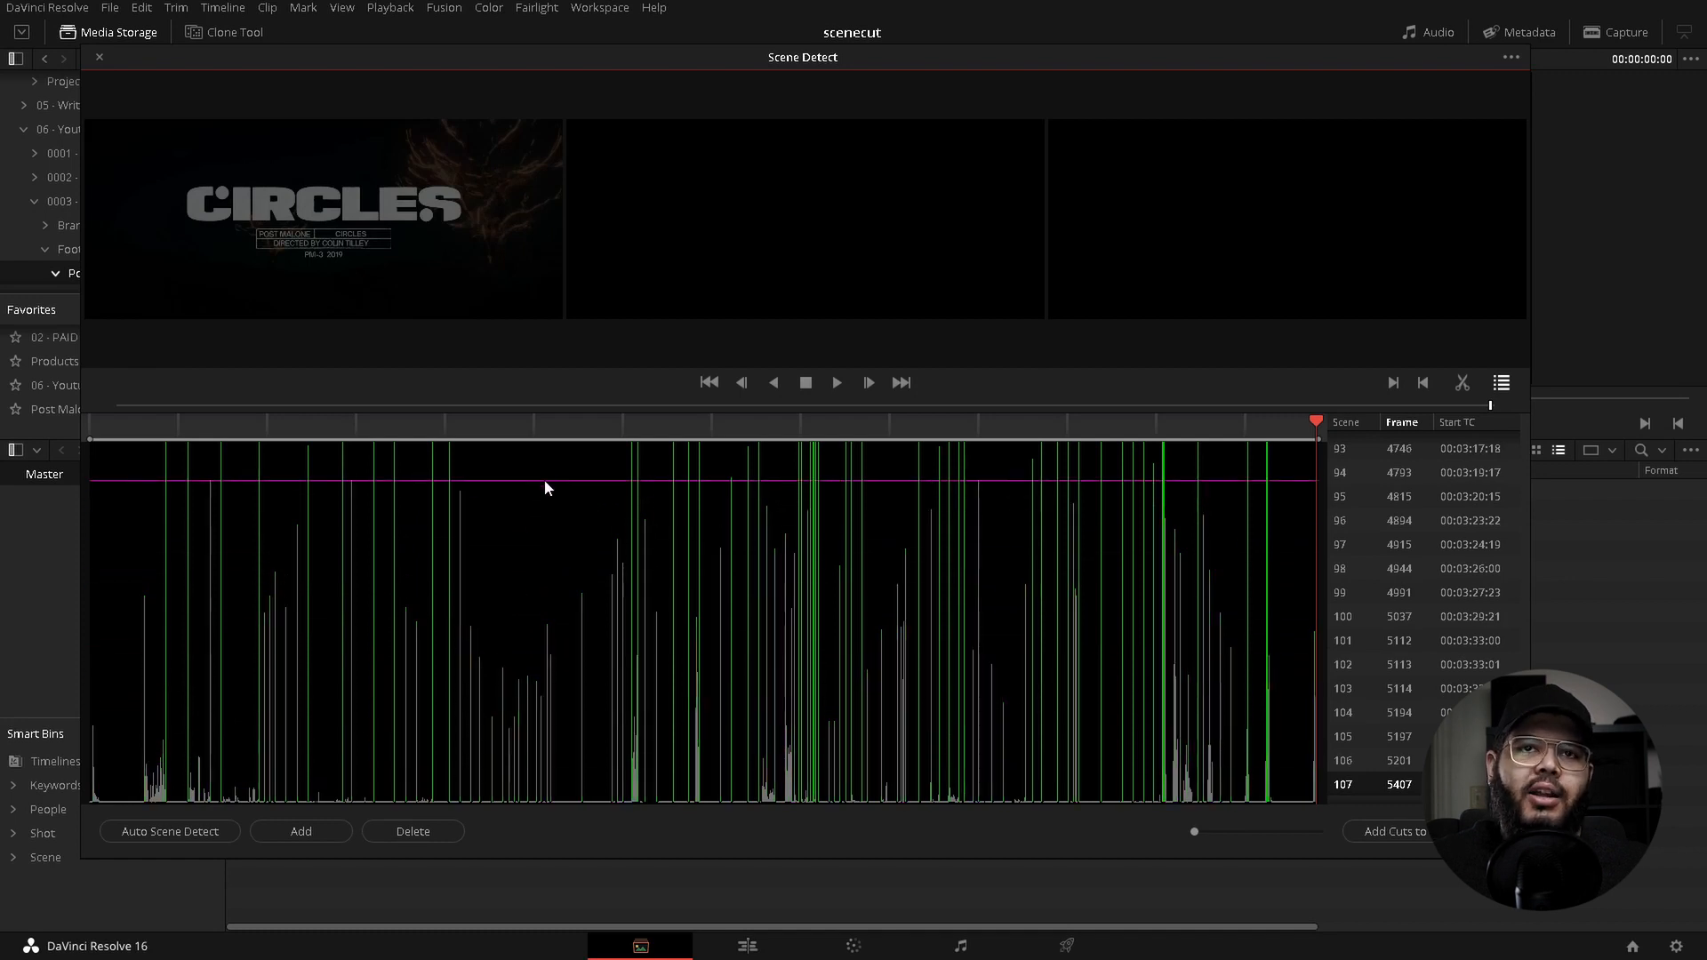
pyautogui.moveTo(544, 482); pyautogui.dragTo(555, 624)
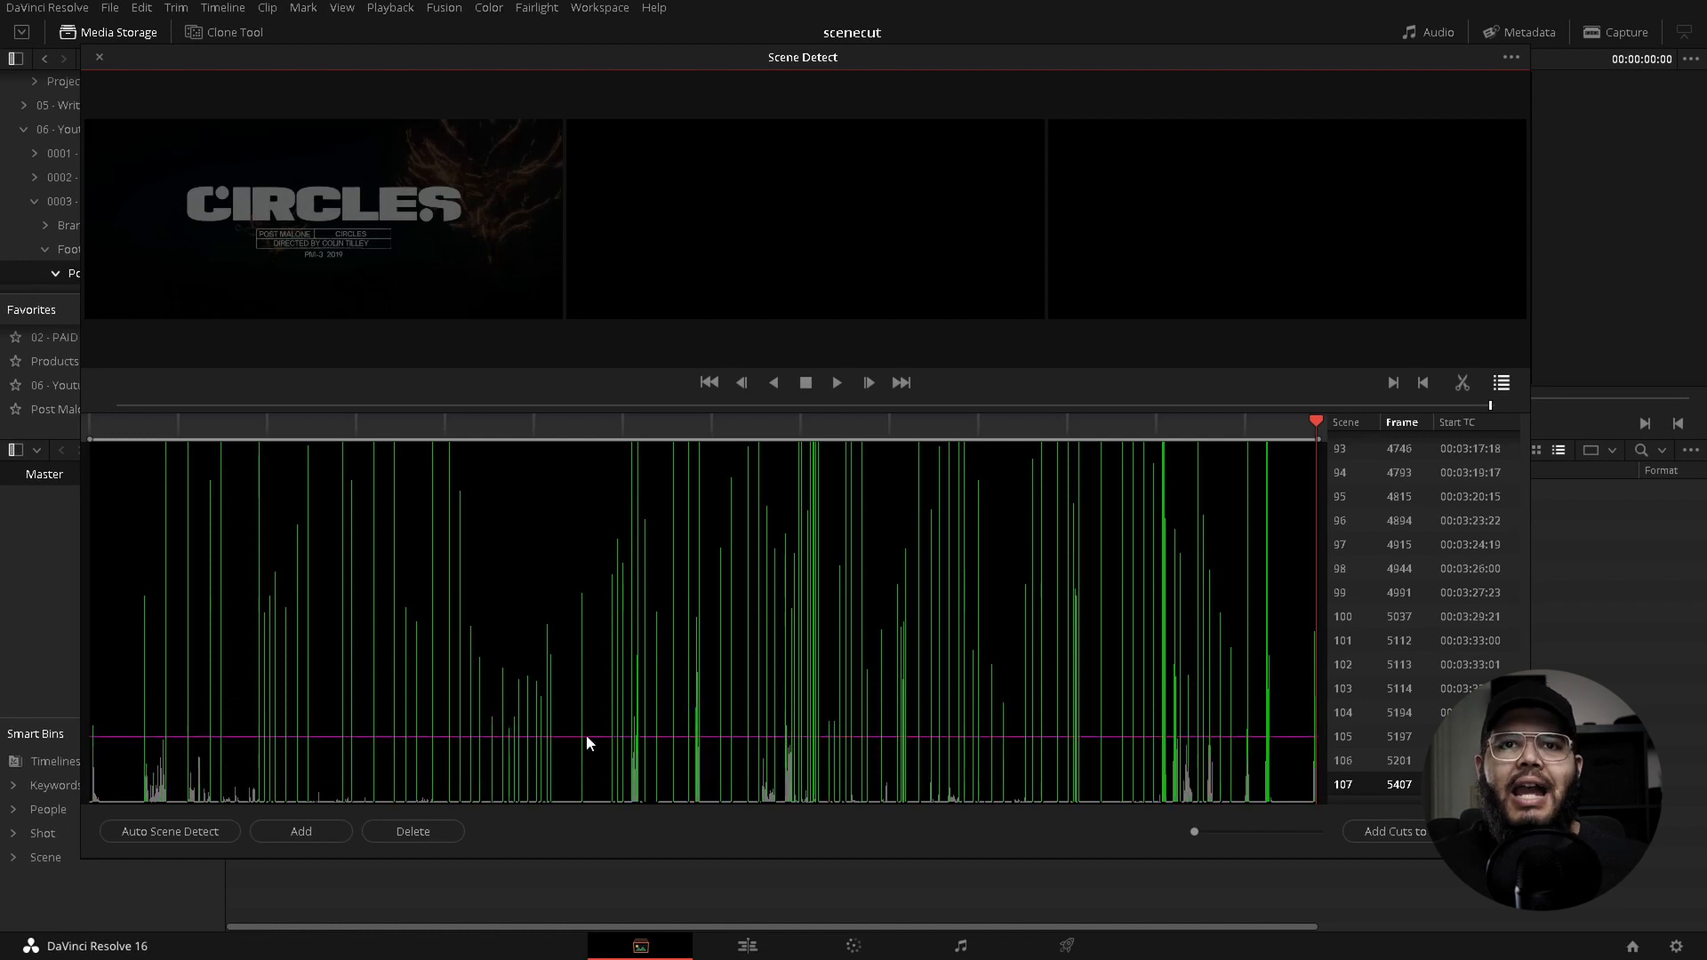
pyautogui.moveTo(577, 749)
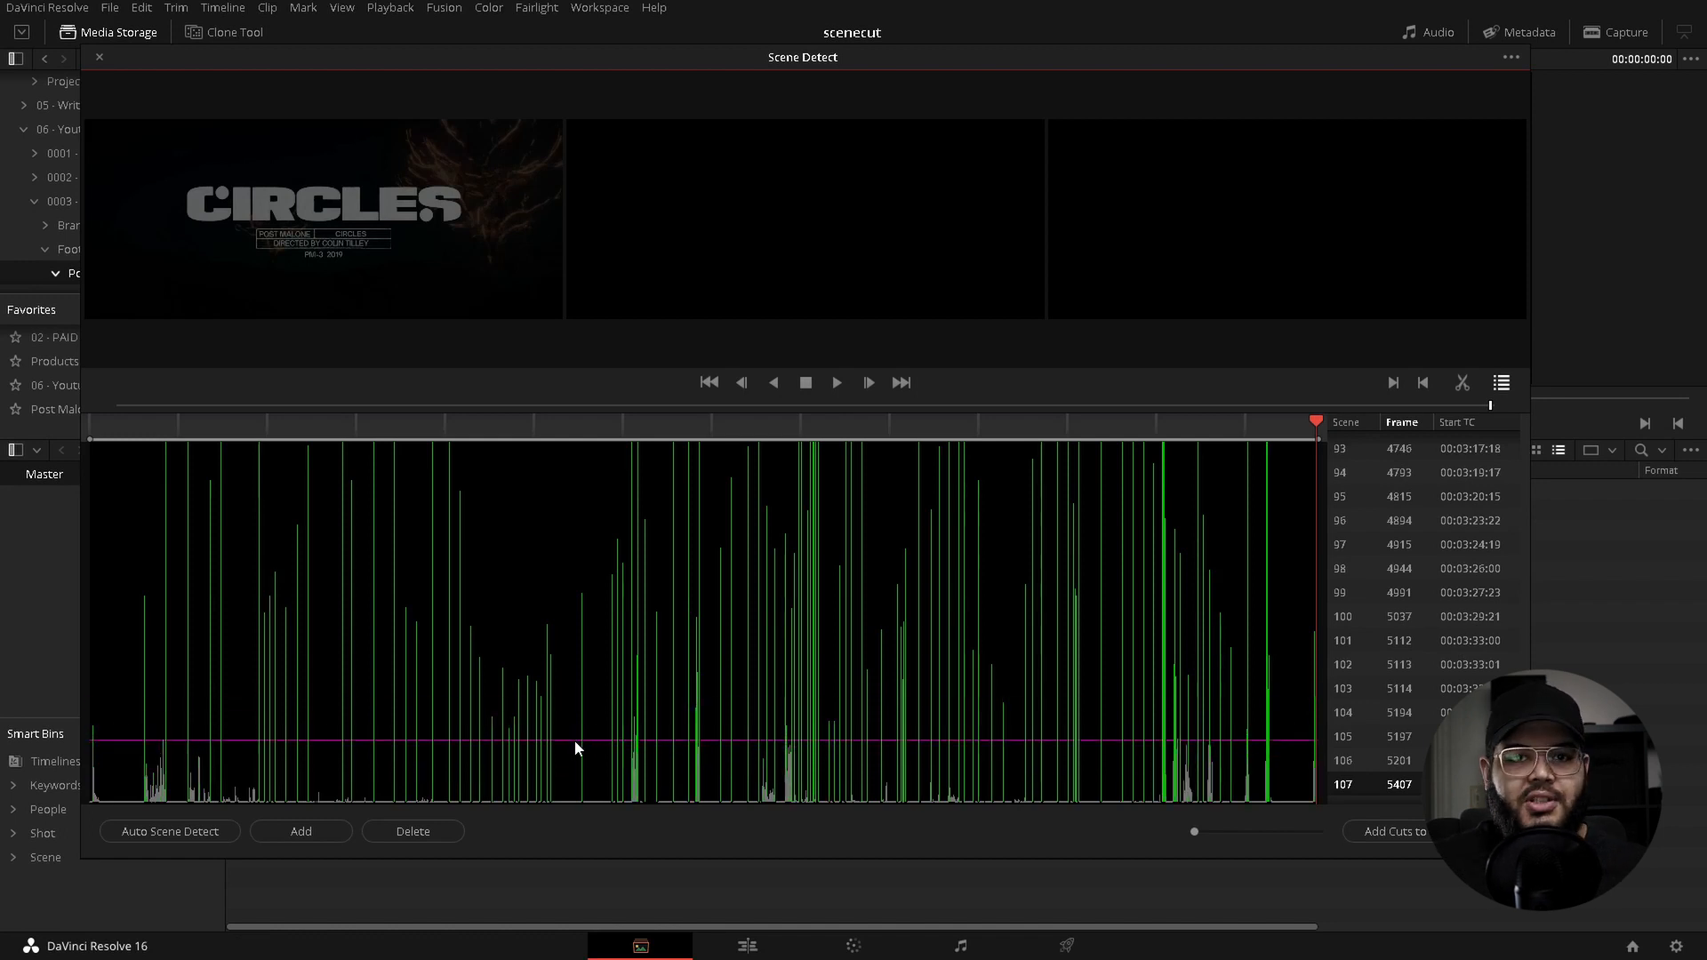
pyautogui.scroll(-3)
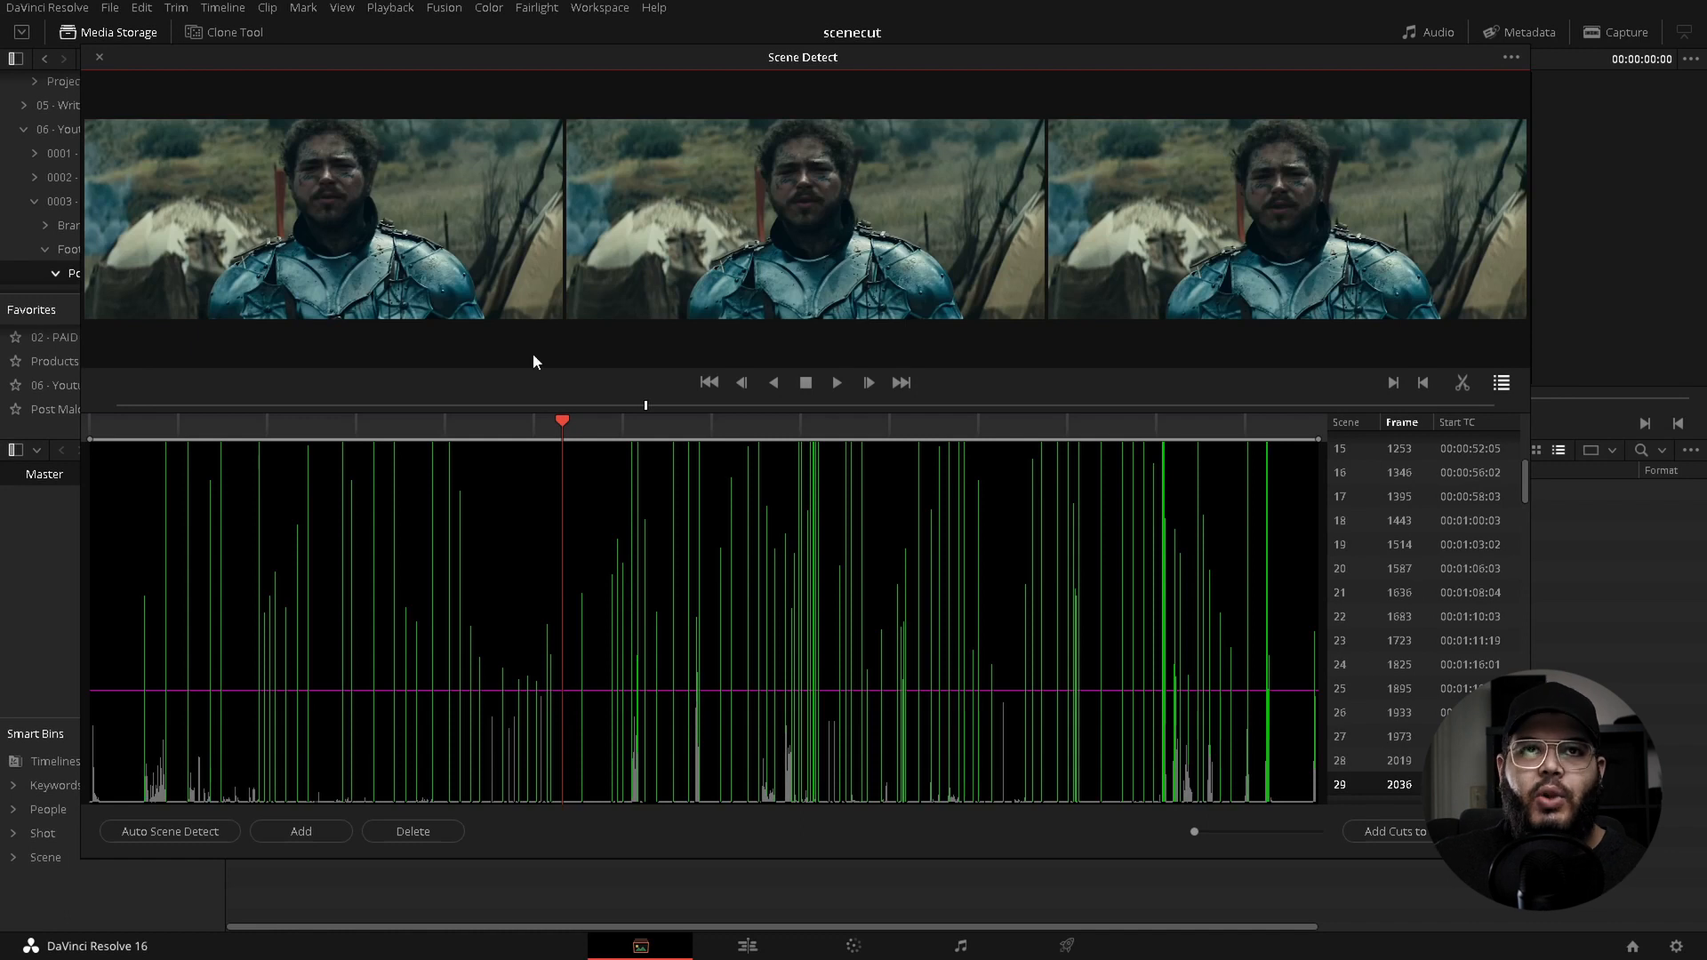
pyautogui.moveTo(399, 269)
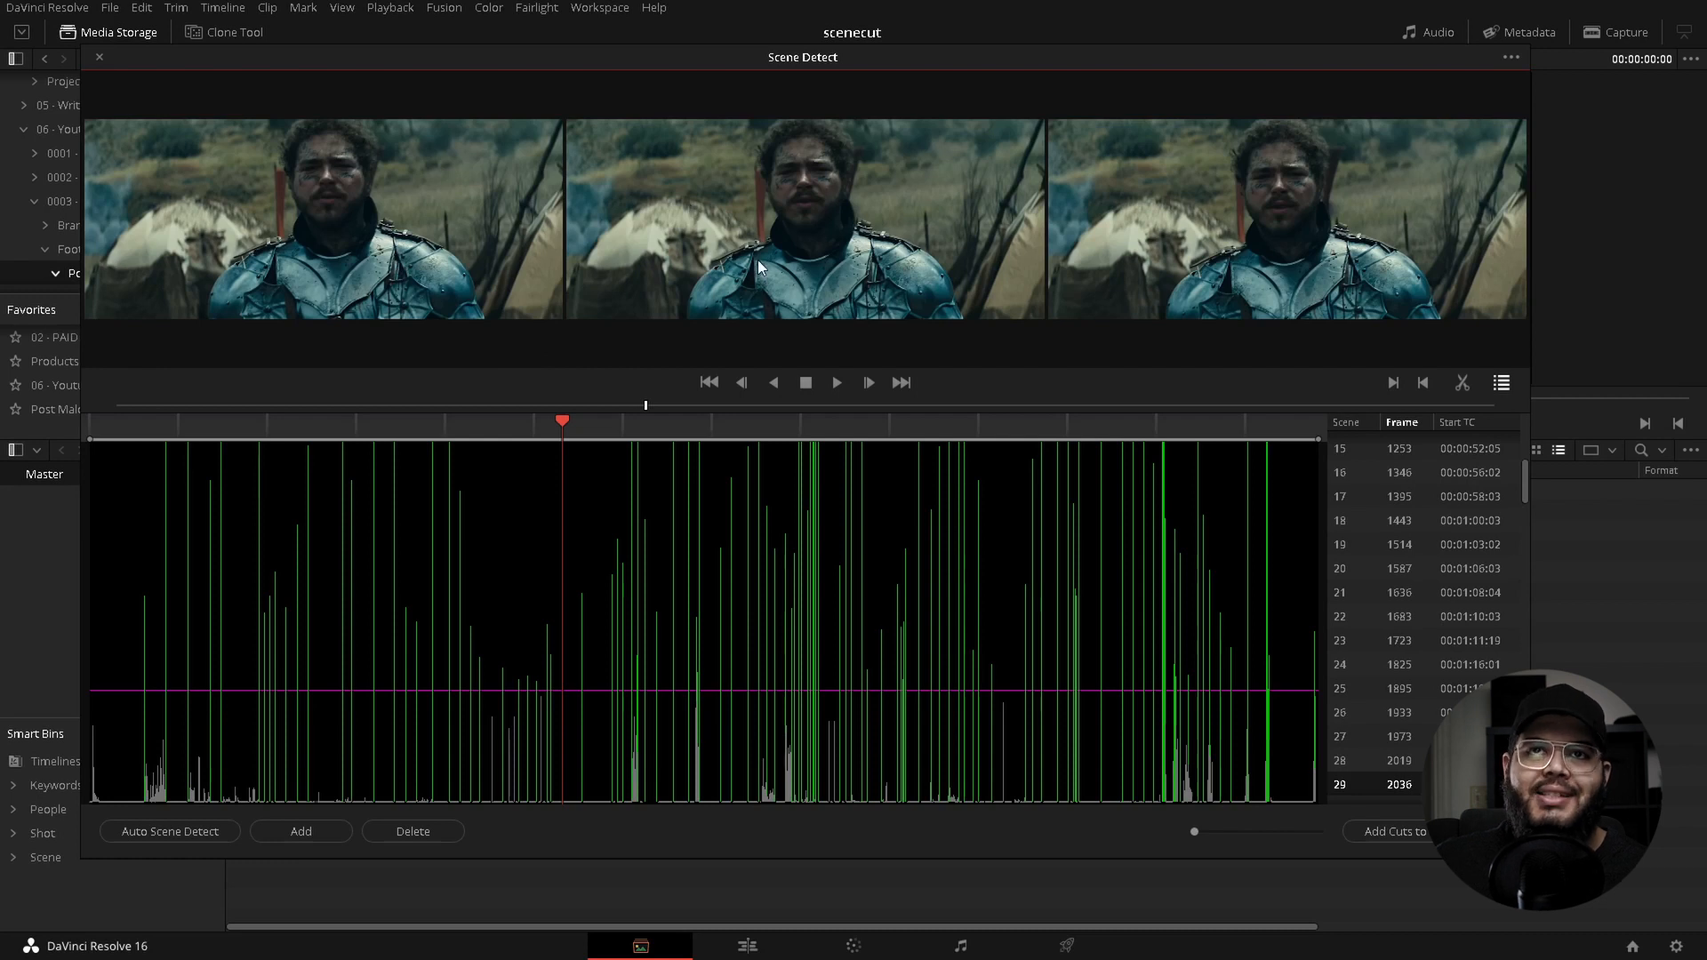
pyautogui.moveTo(1269, 276)
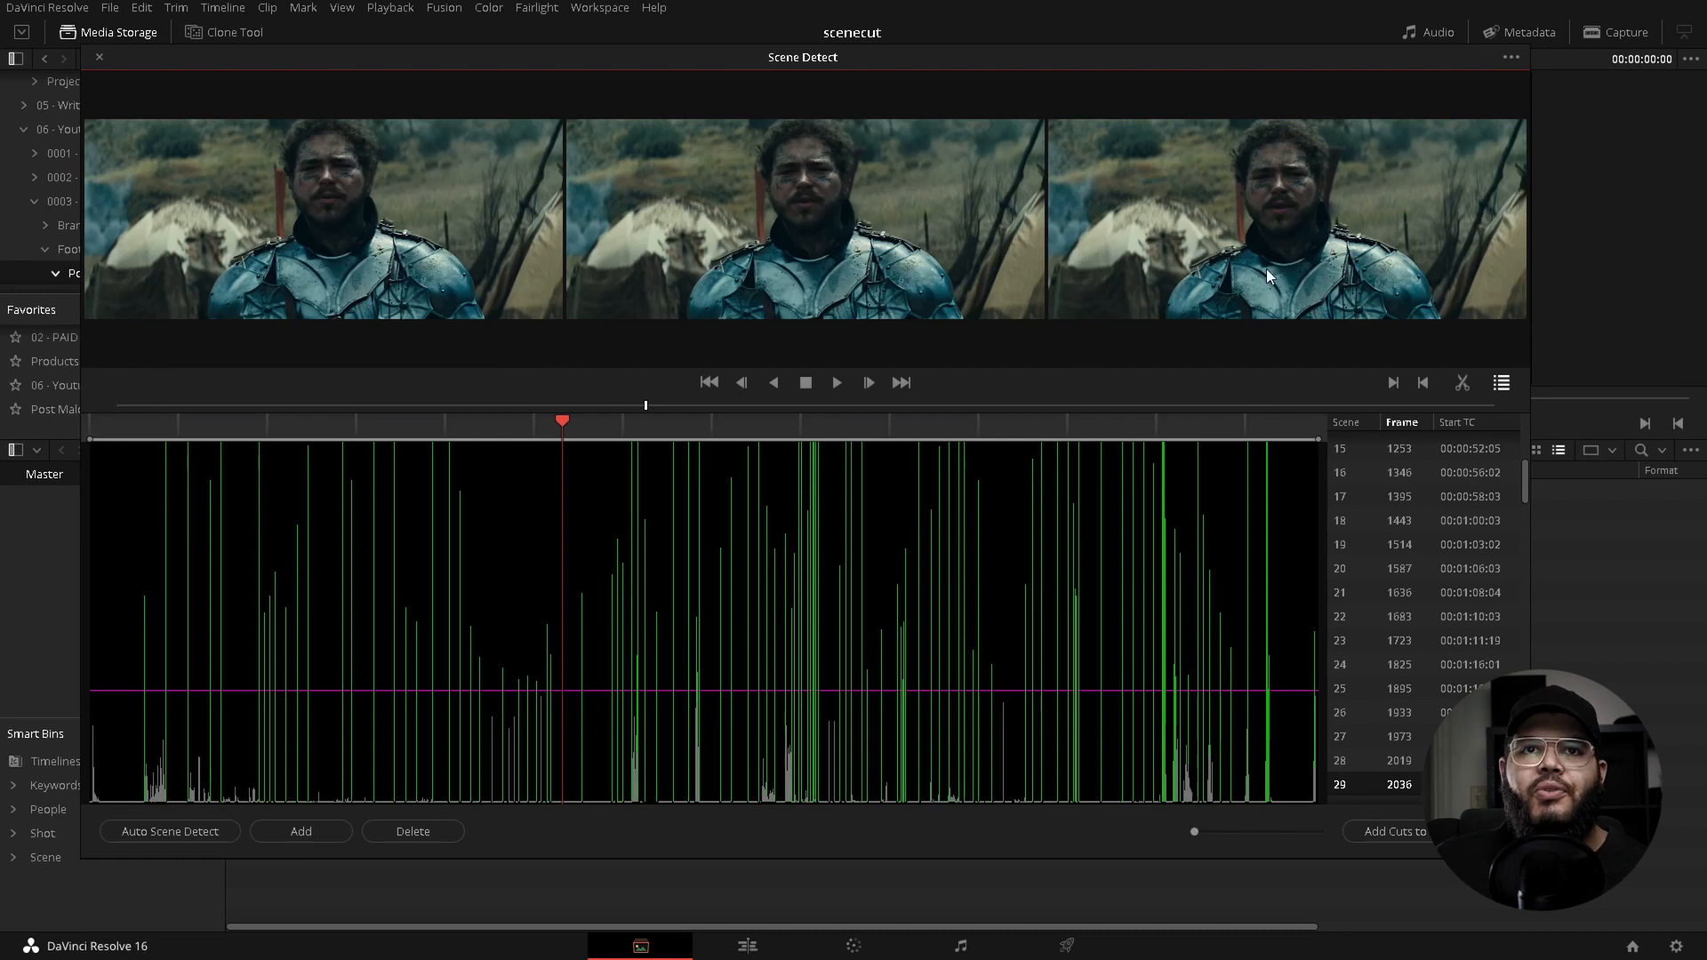
pyautogui.moveTo(1131, 195)
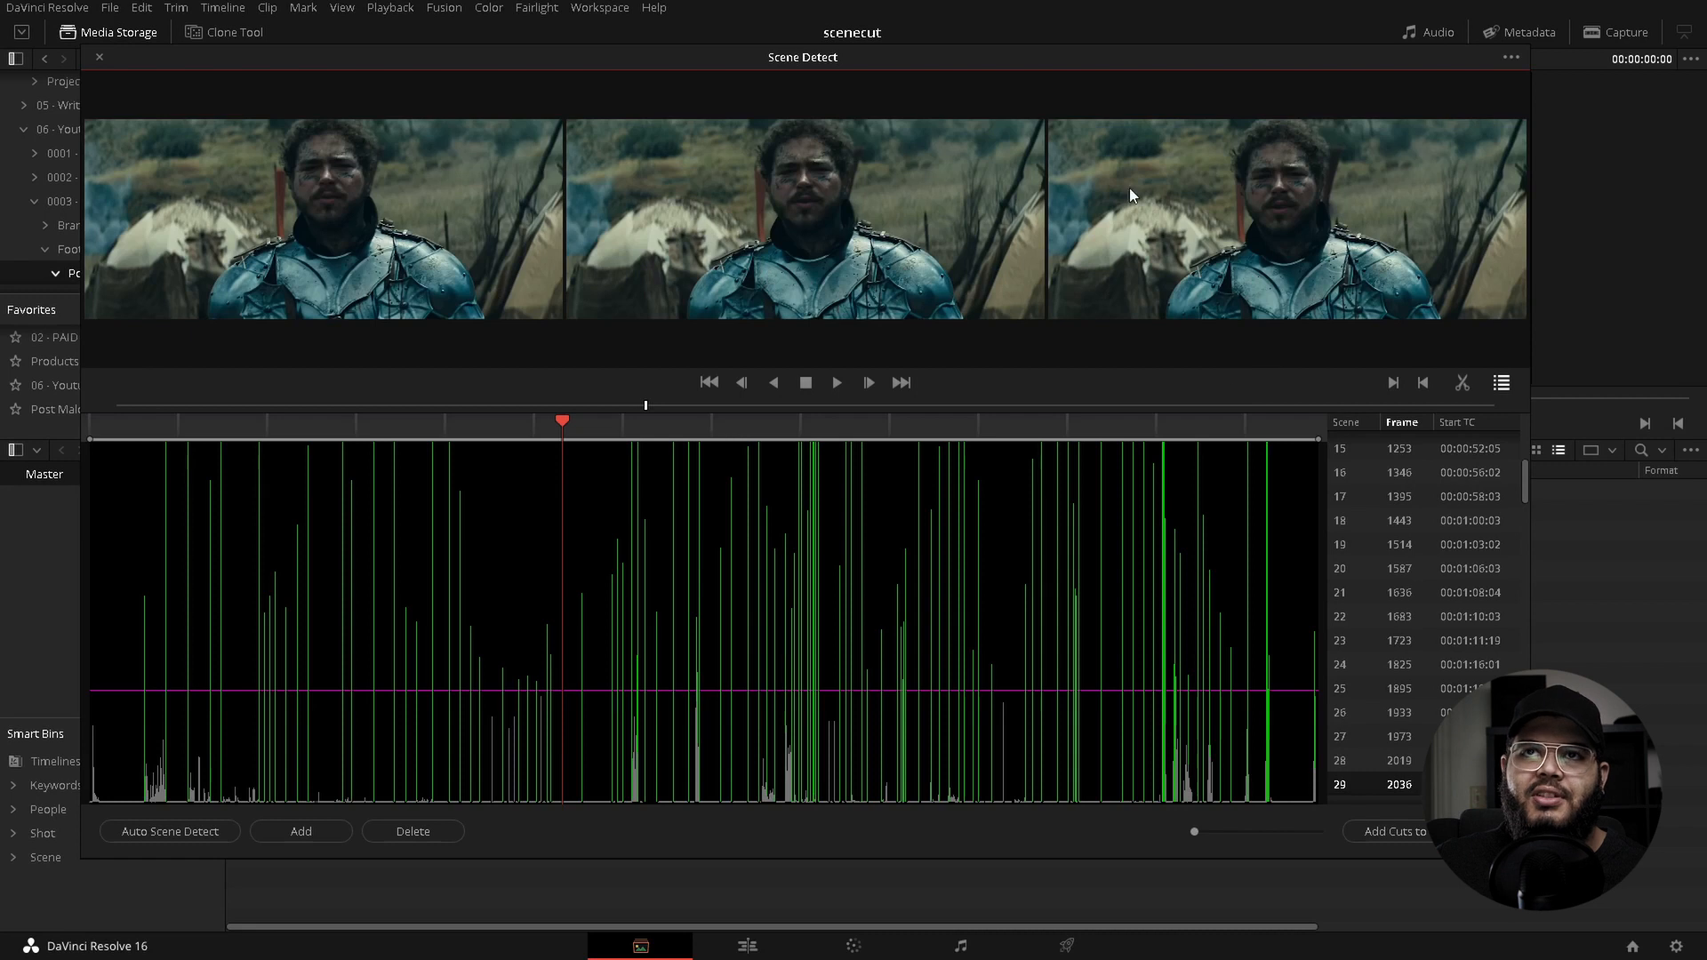
pyautogui.moveTo(926, 261)
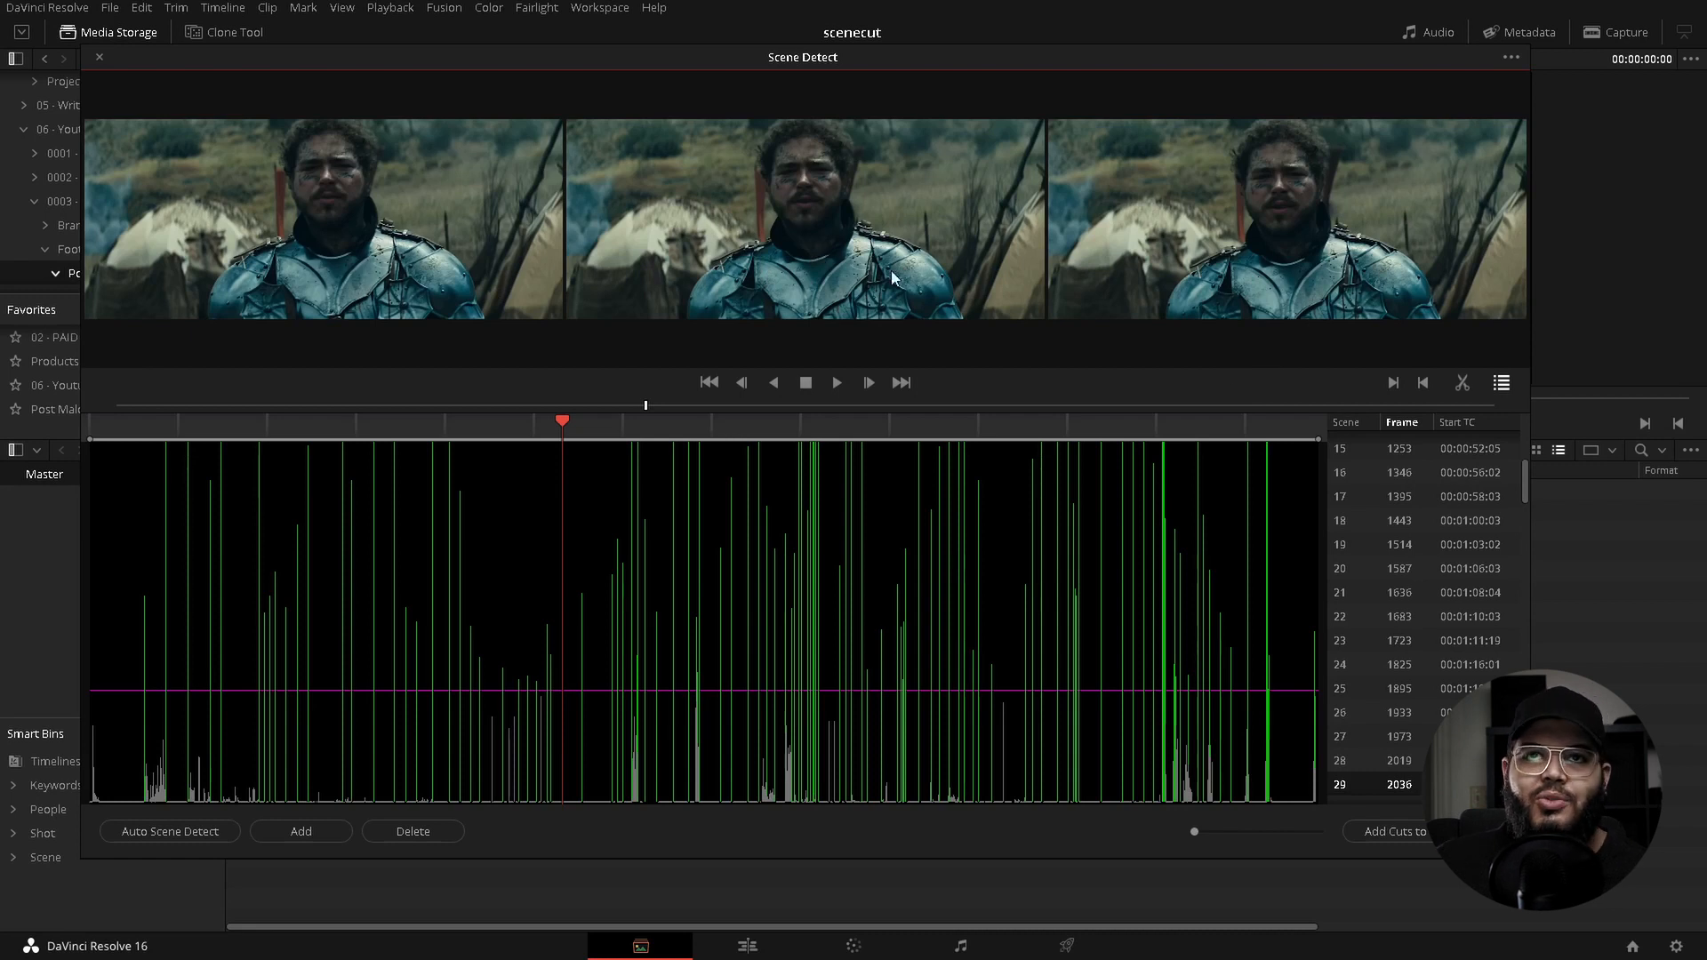
pyautogui.moveTo(300, 261)
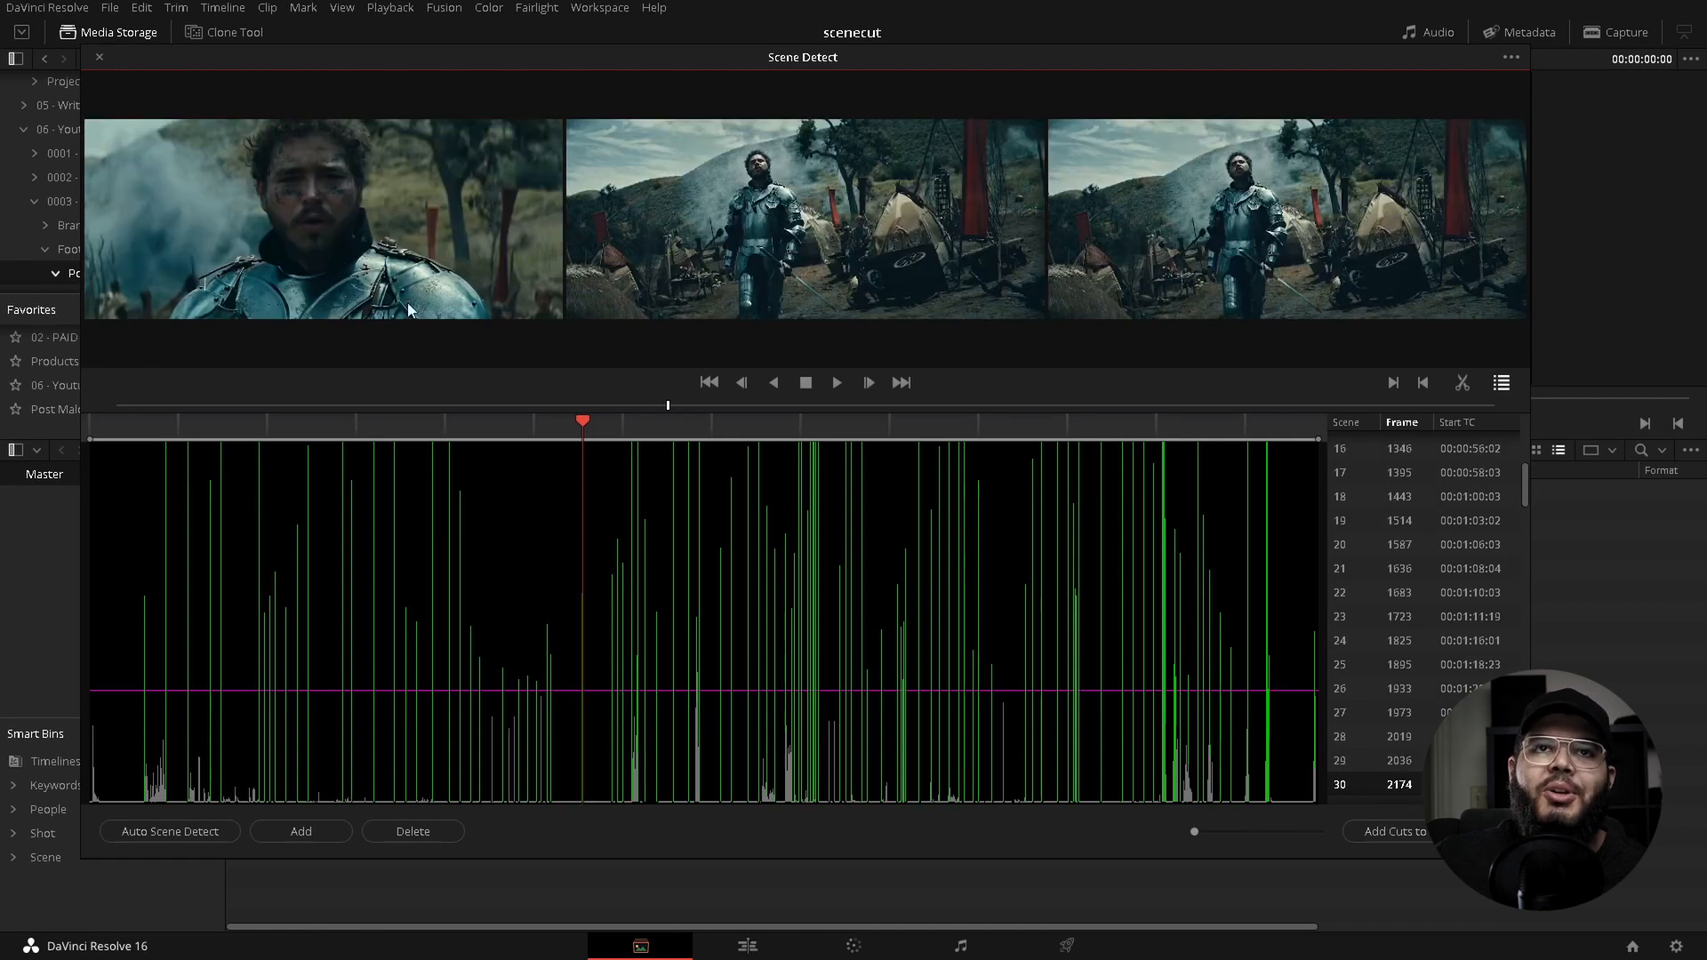
pyautogui.moveTo(1083, 267)
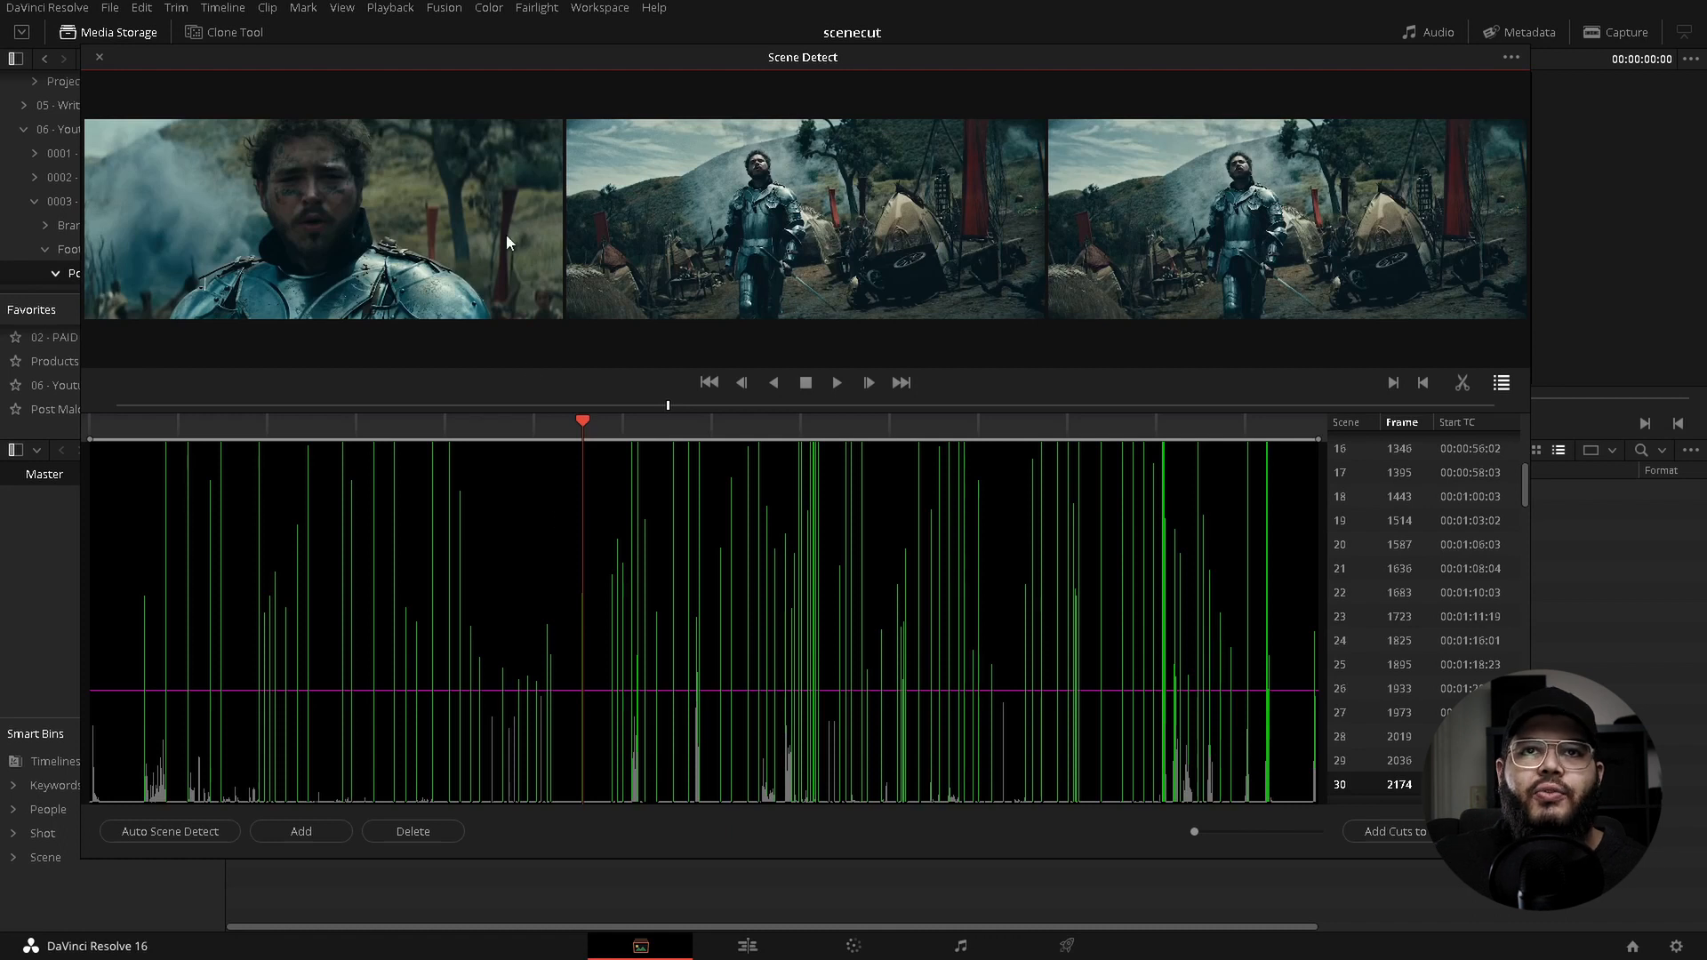
pyautogui.moveTo(588, 259)
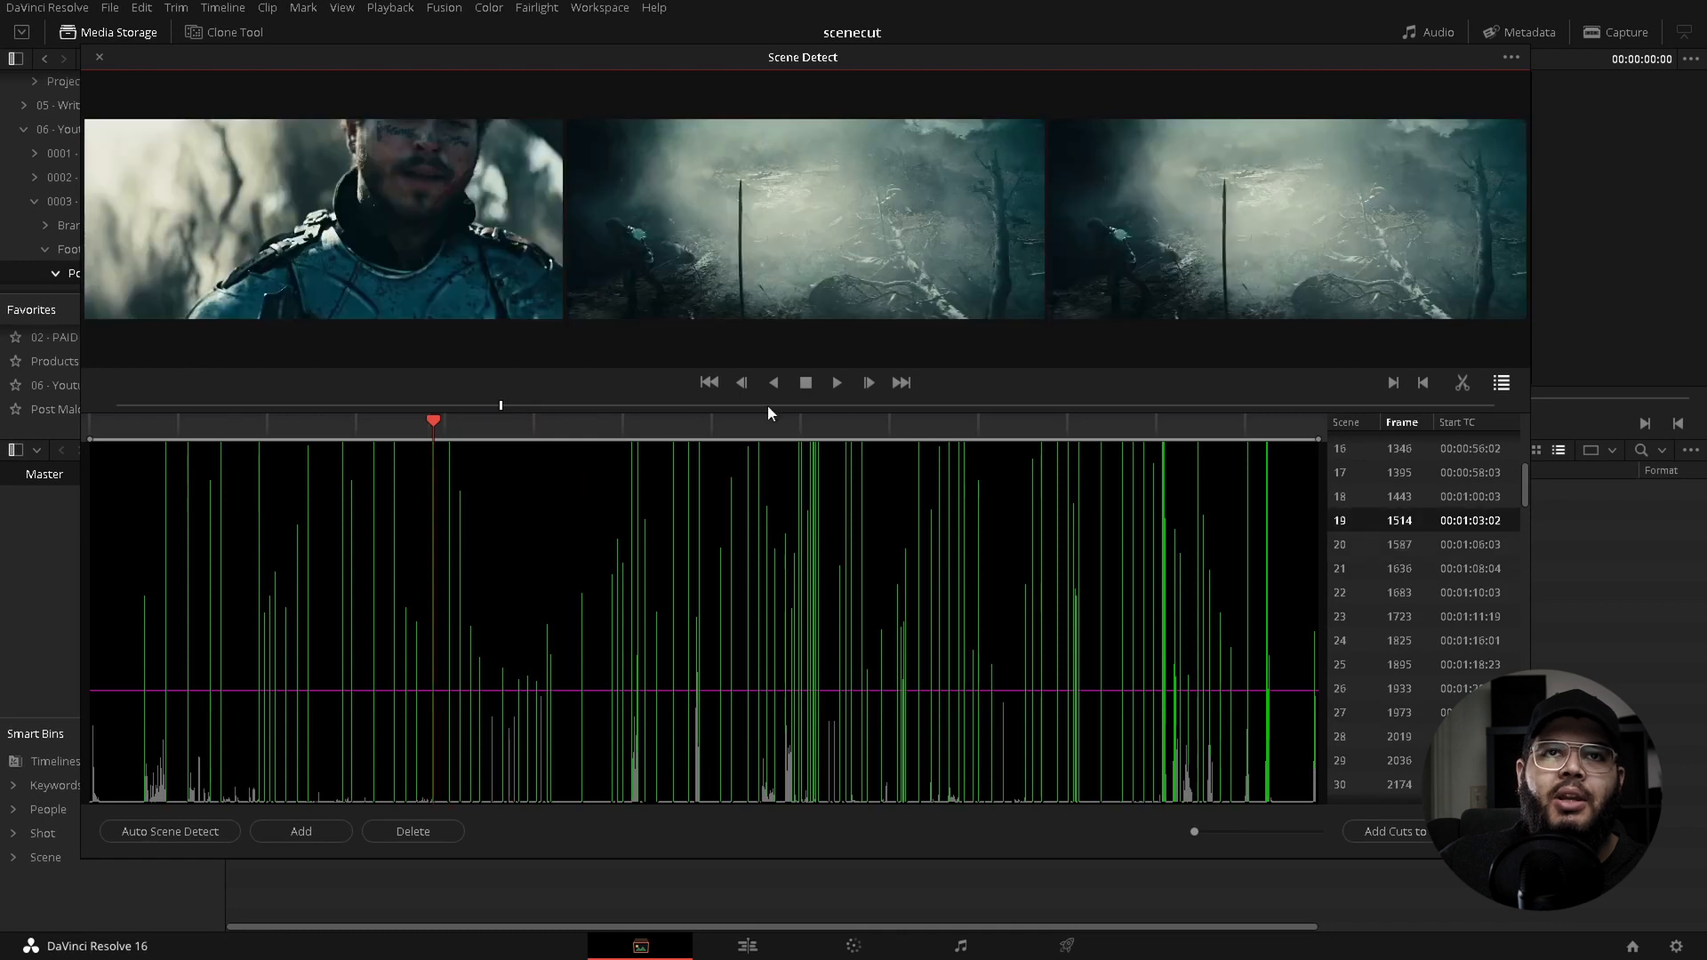
pyautogui.moveTo(840, 171)
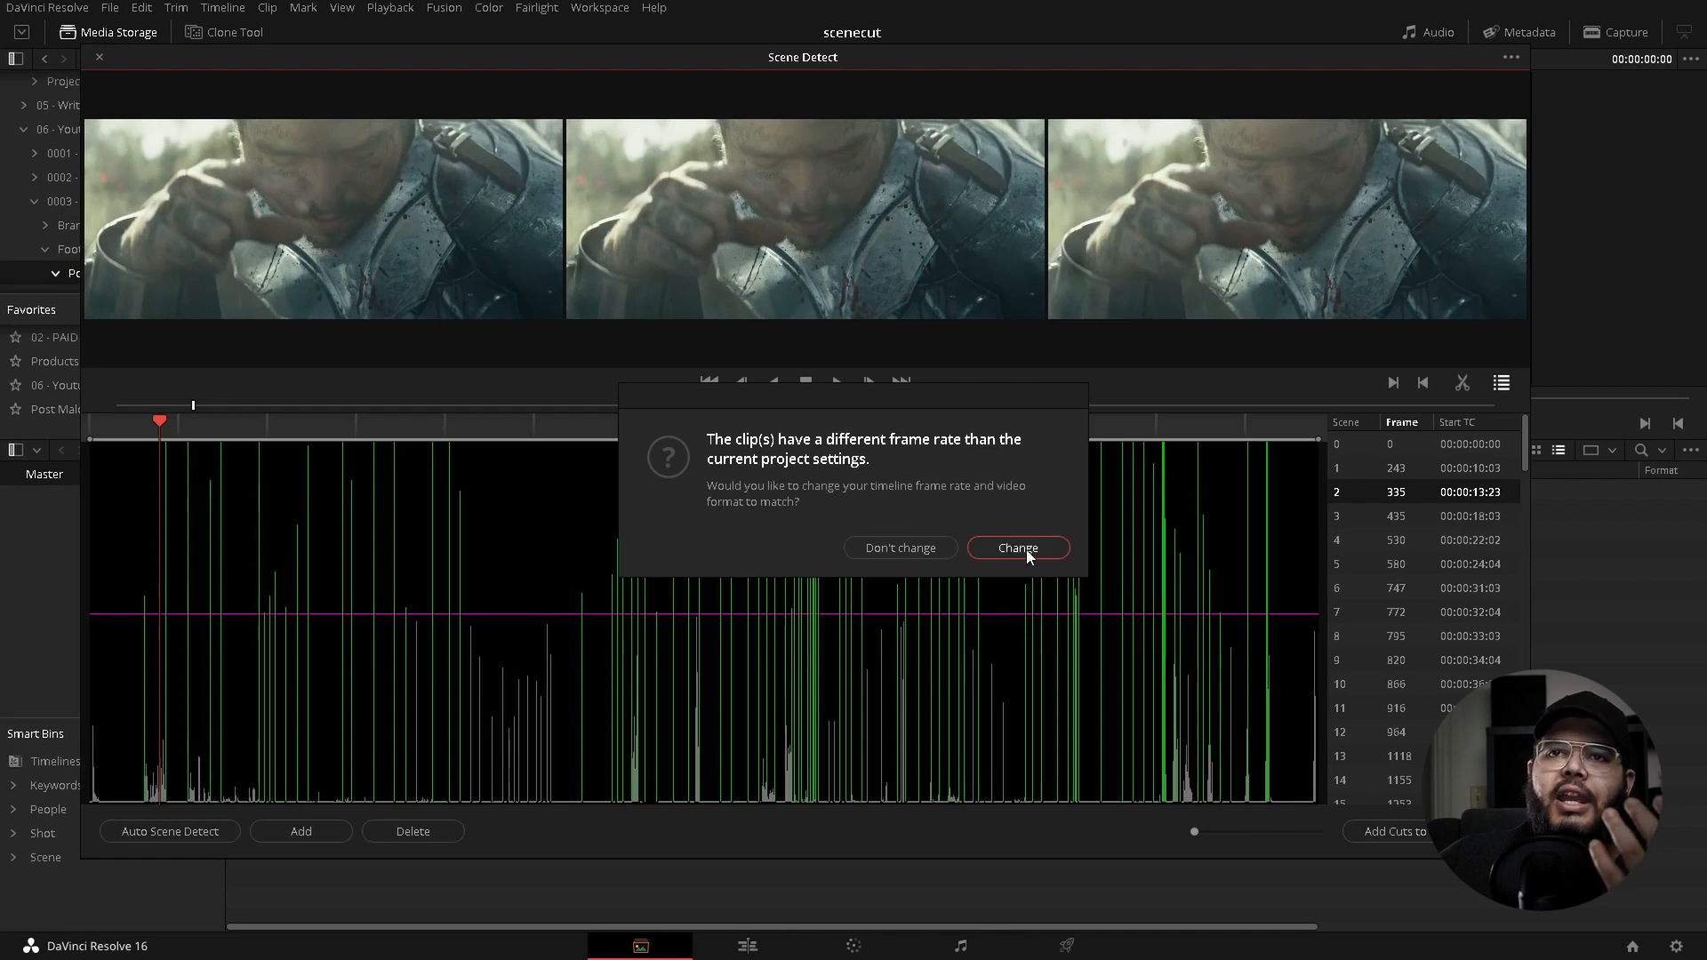
# Step: Match the timeline frame rate to the clip and show the scene clips as thumbnails
pyautogui.click(1015, 548)
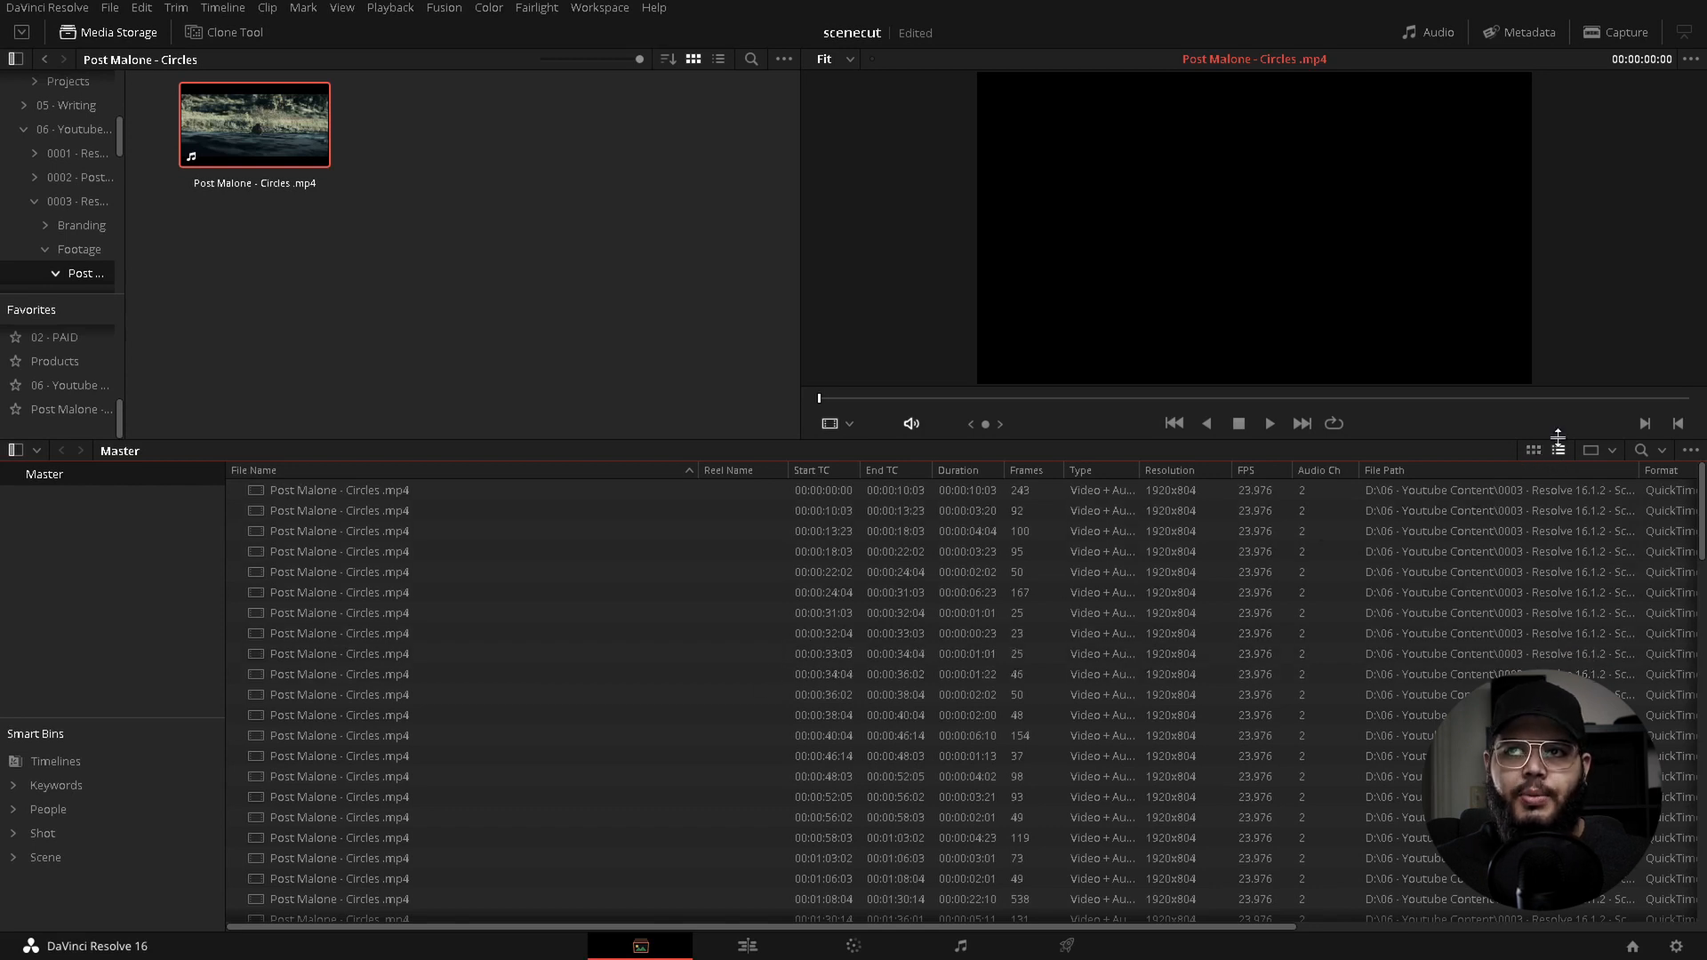
pyautogui.click(1533, 450)
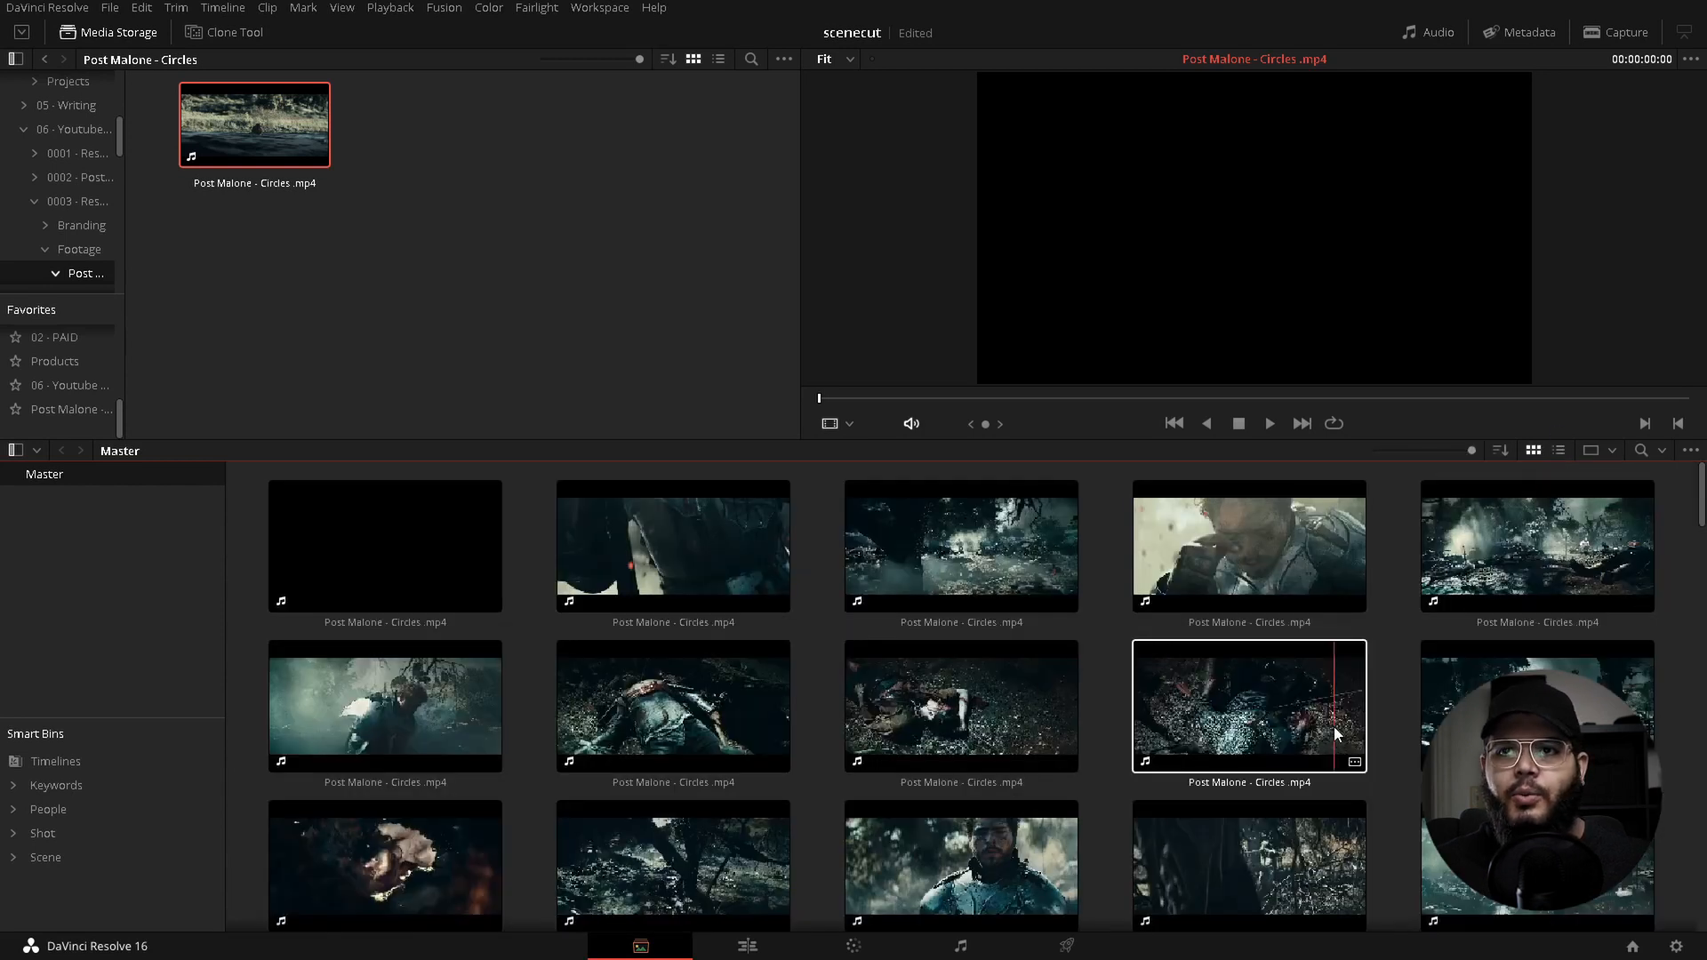
pyautogui.scroll(-3)
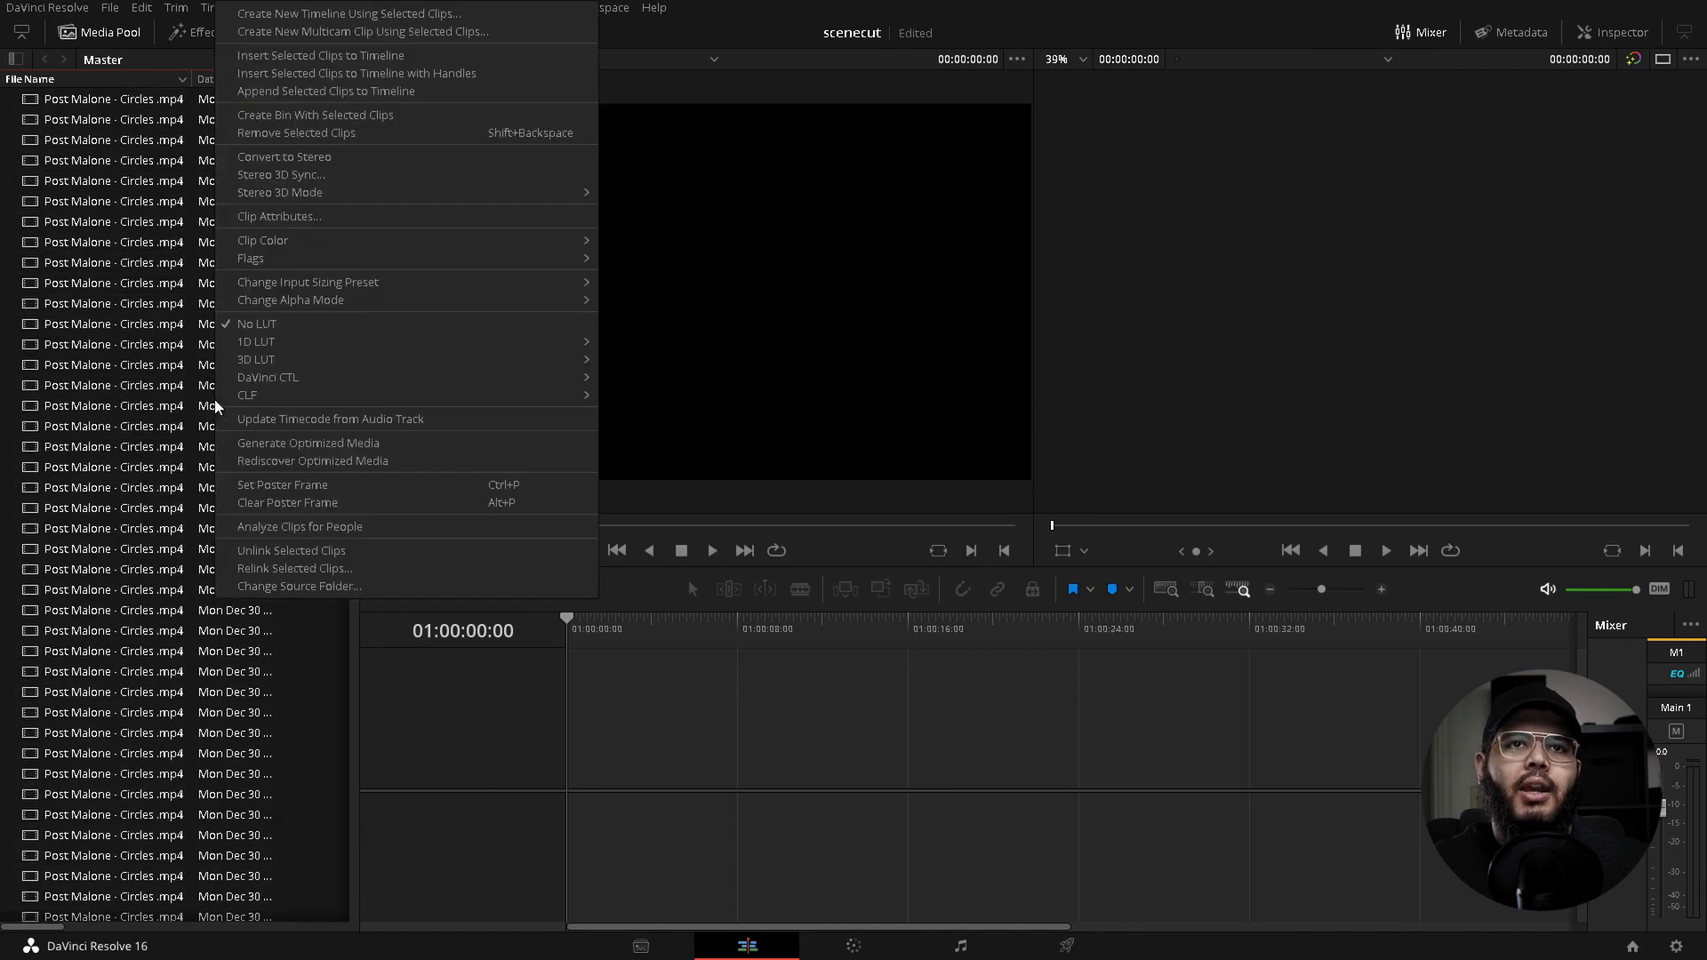
# Step: Create Timeline 1 from the selected scene clips and jump through shots near one and two minutes
pyautogui.click(349, 11)
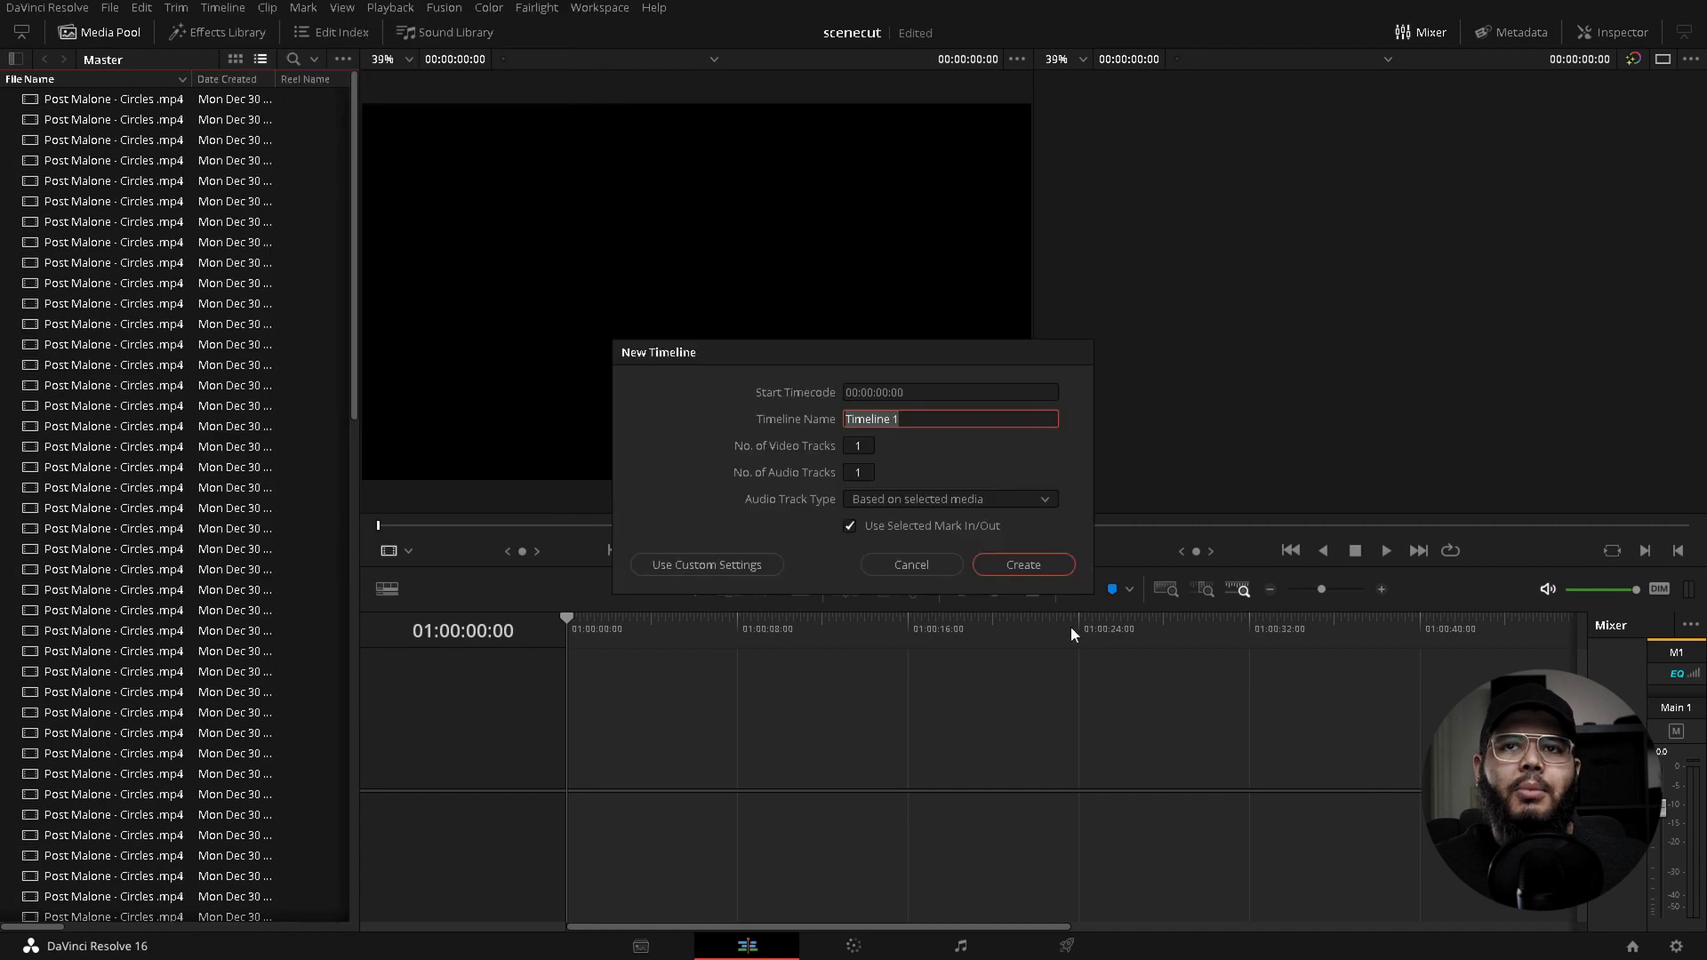
pyautogui.click(1022, 563)
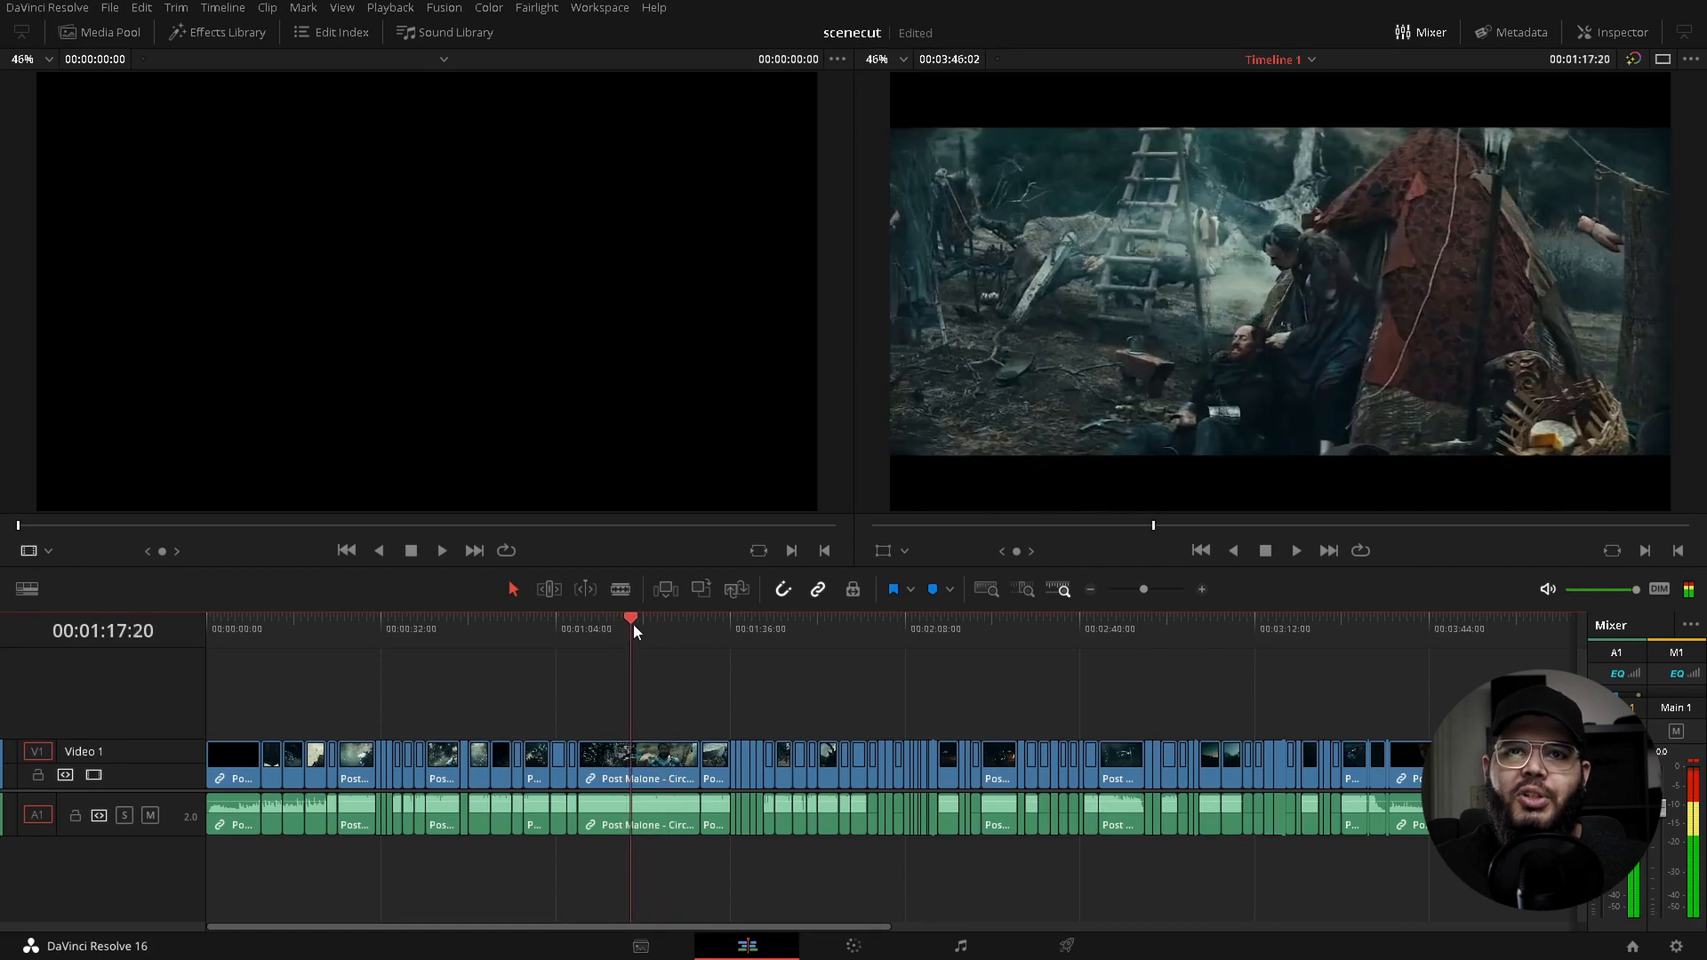
pyautogui.click(637, 762)
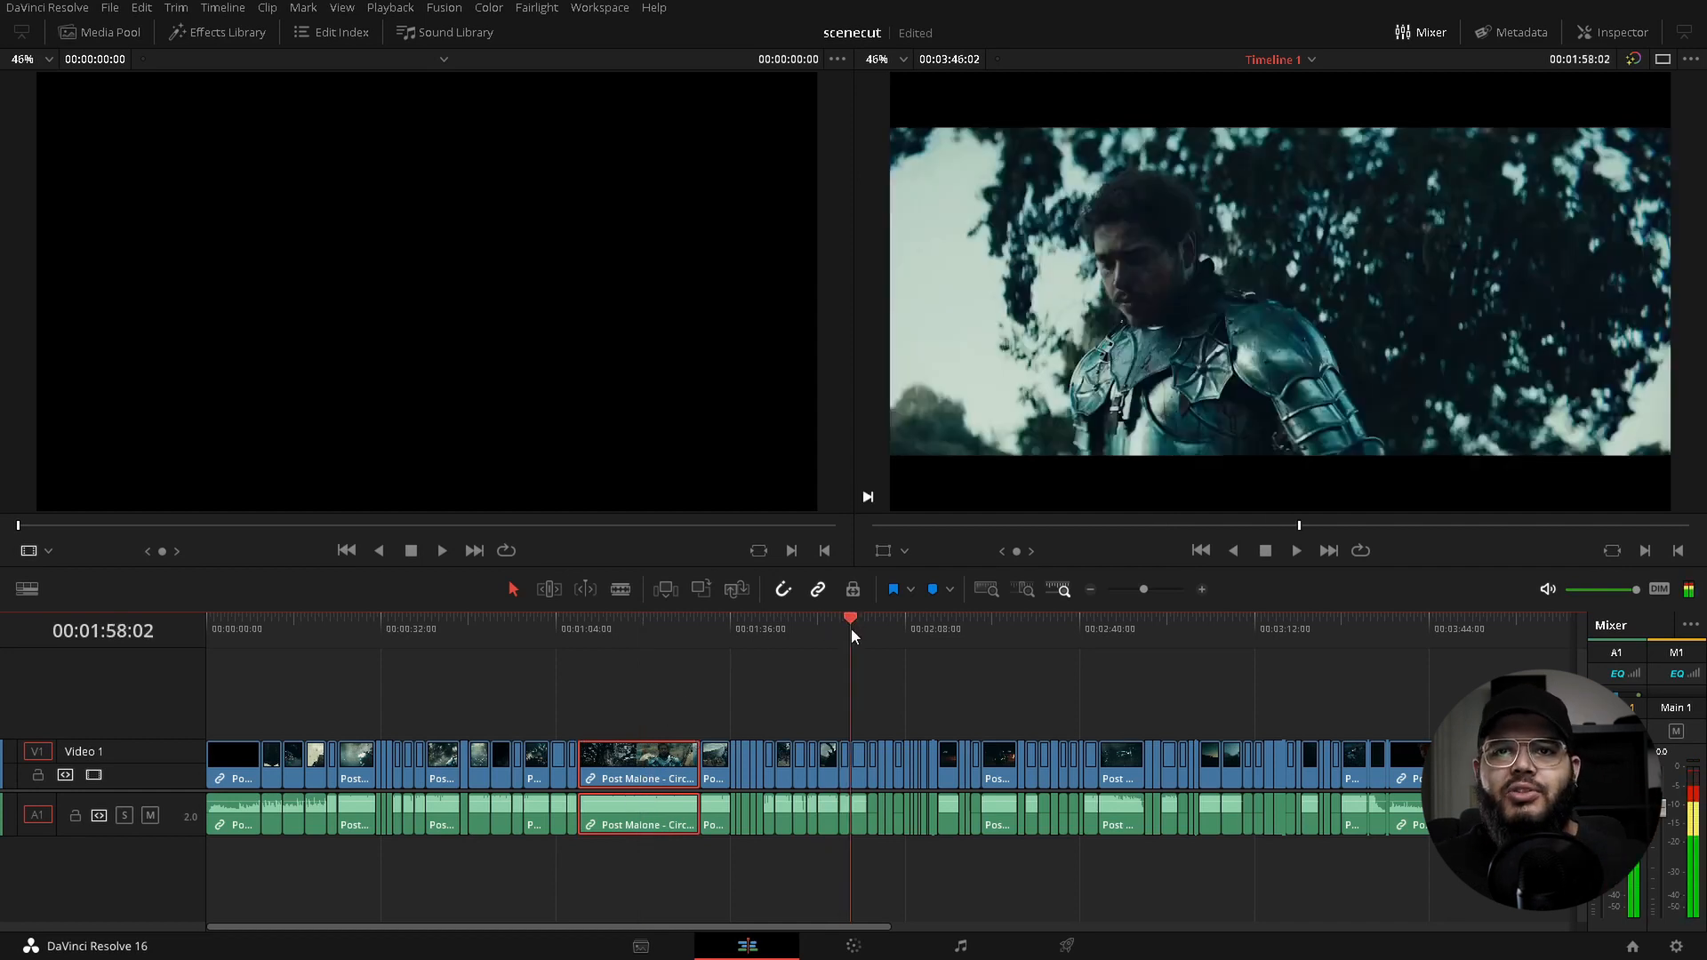
pyautogui.click(905, 629)
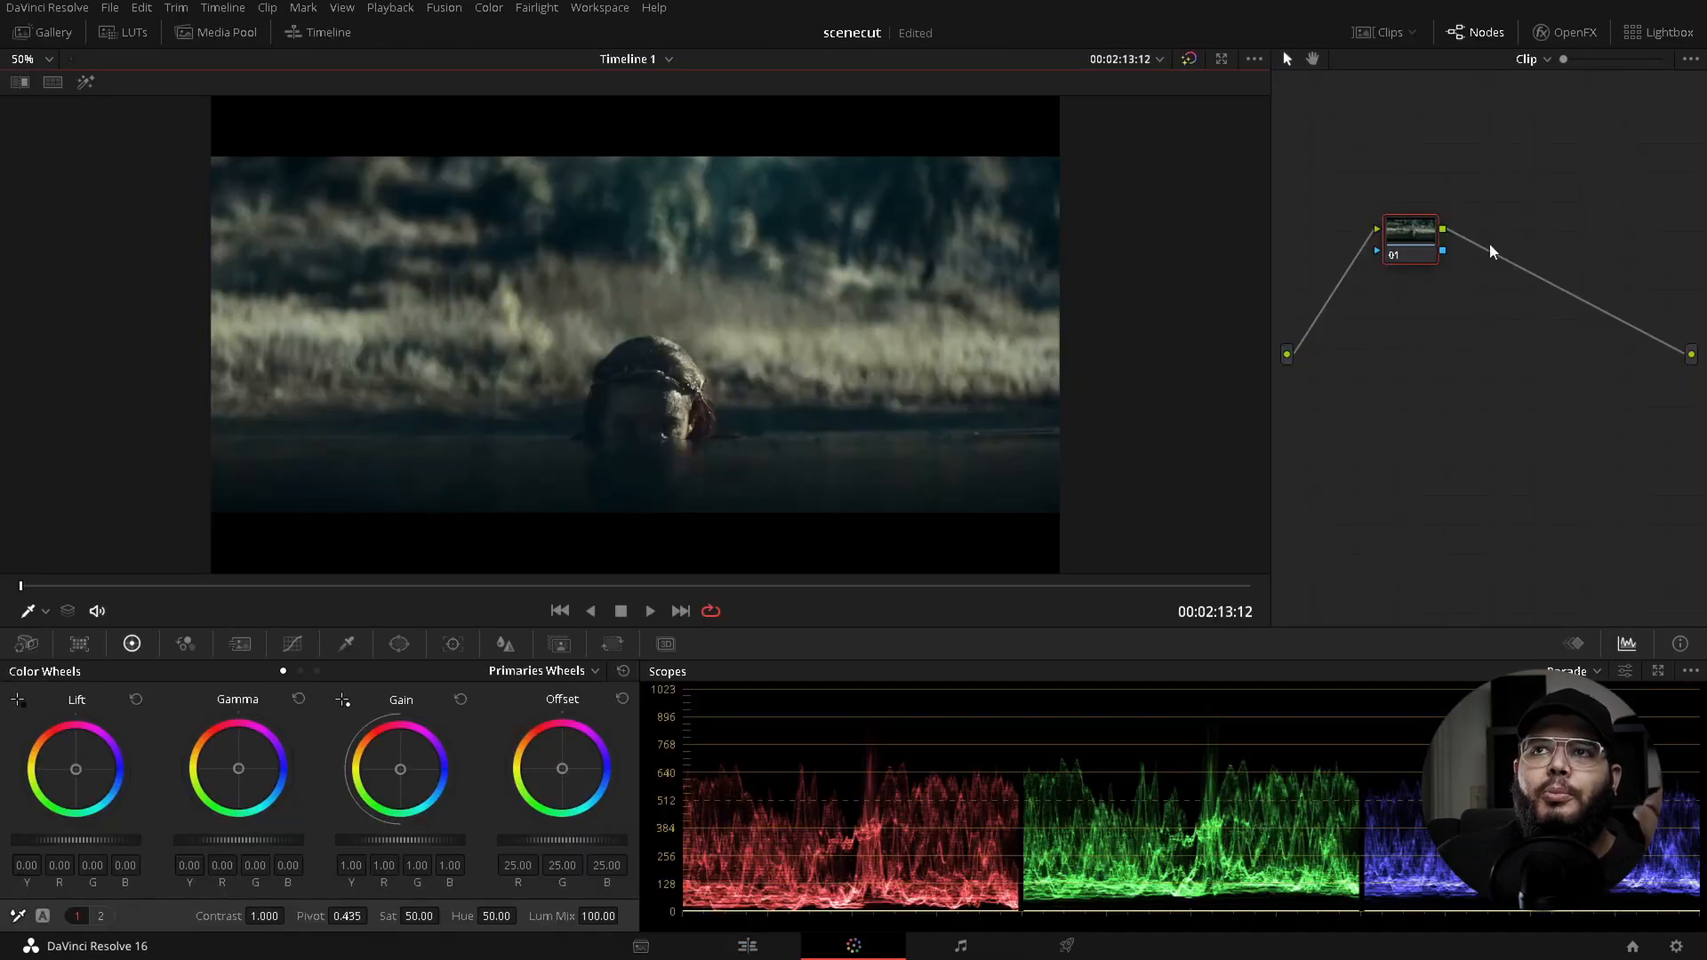
# Step: In the Color page Lightbox, add four selected scene clips into a new group
pyautogui.click(1659, 32)
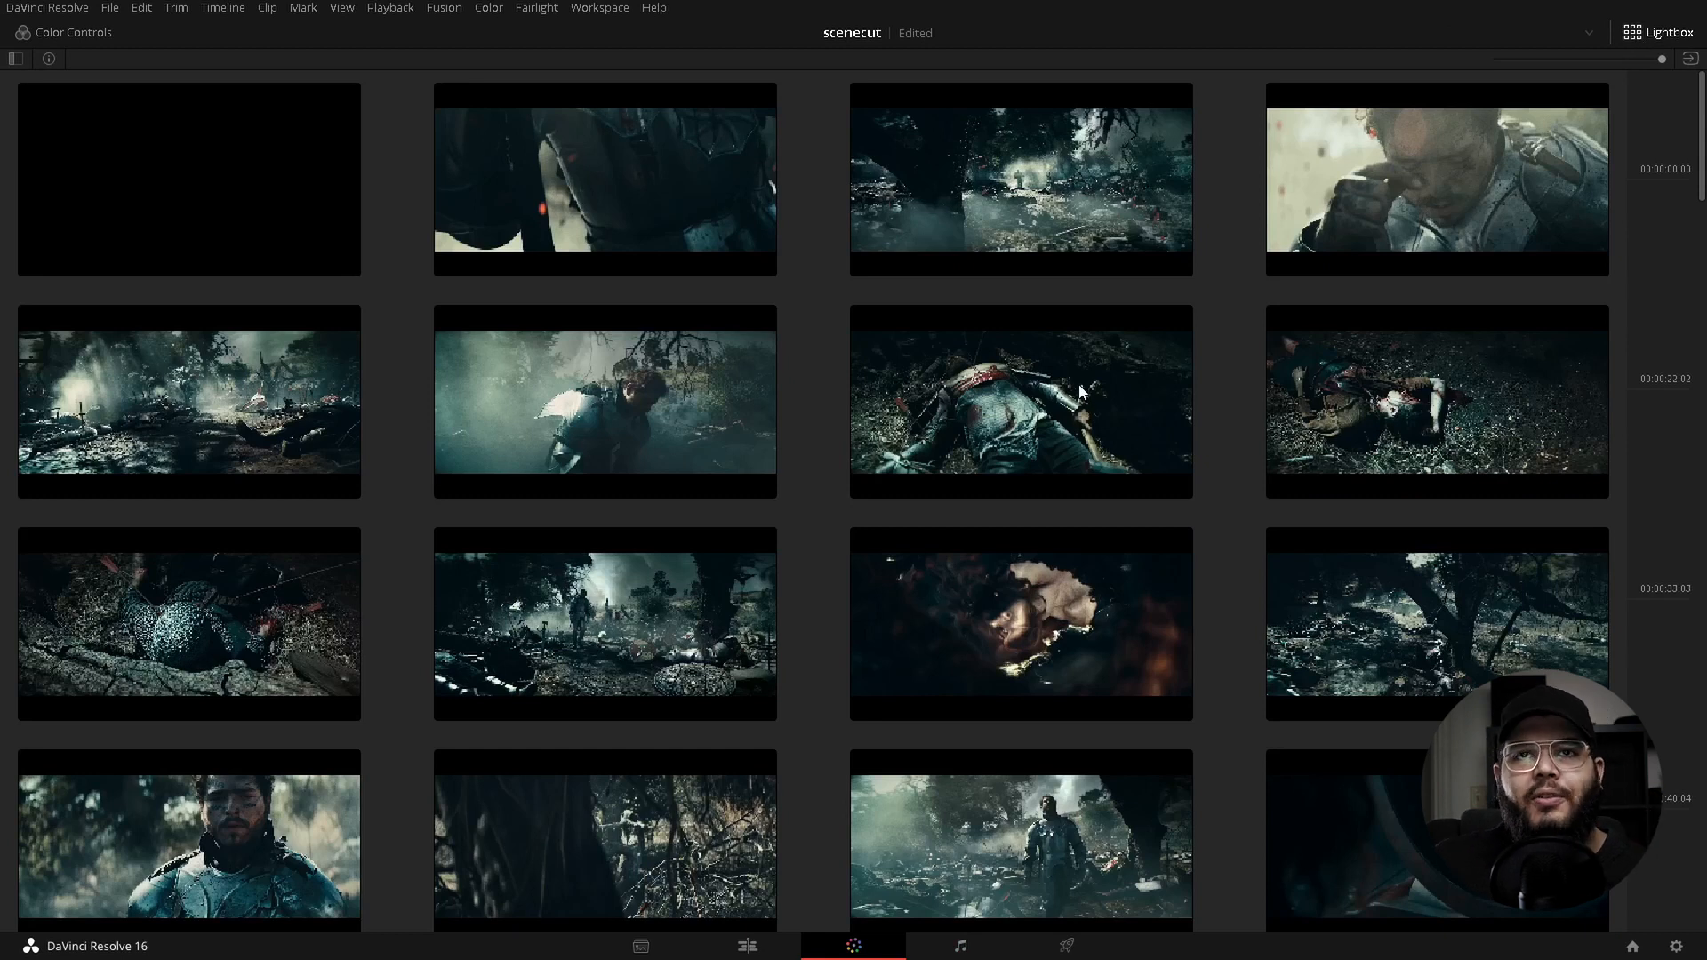
pyautogui.scroll(-3)
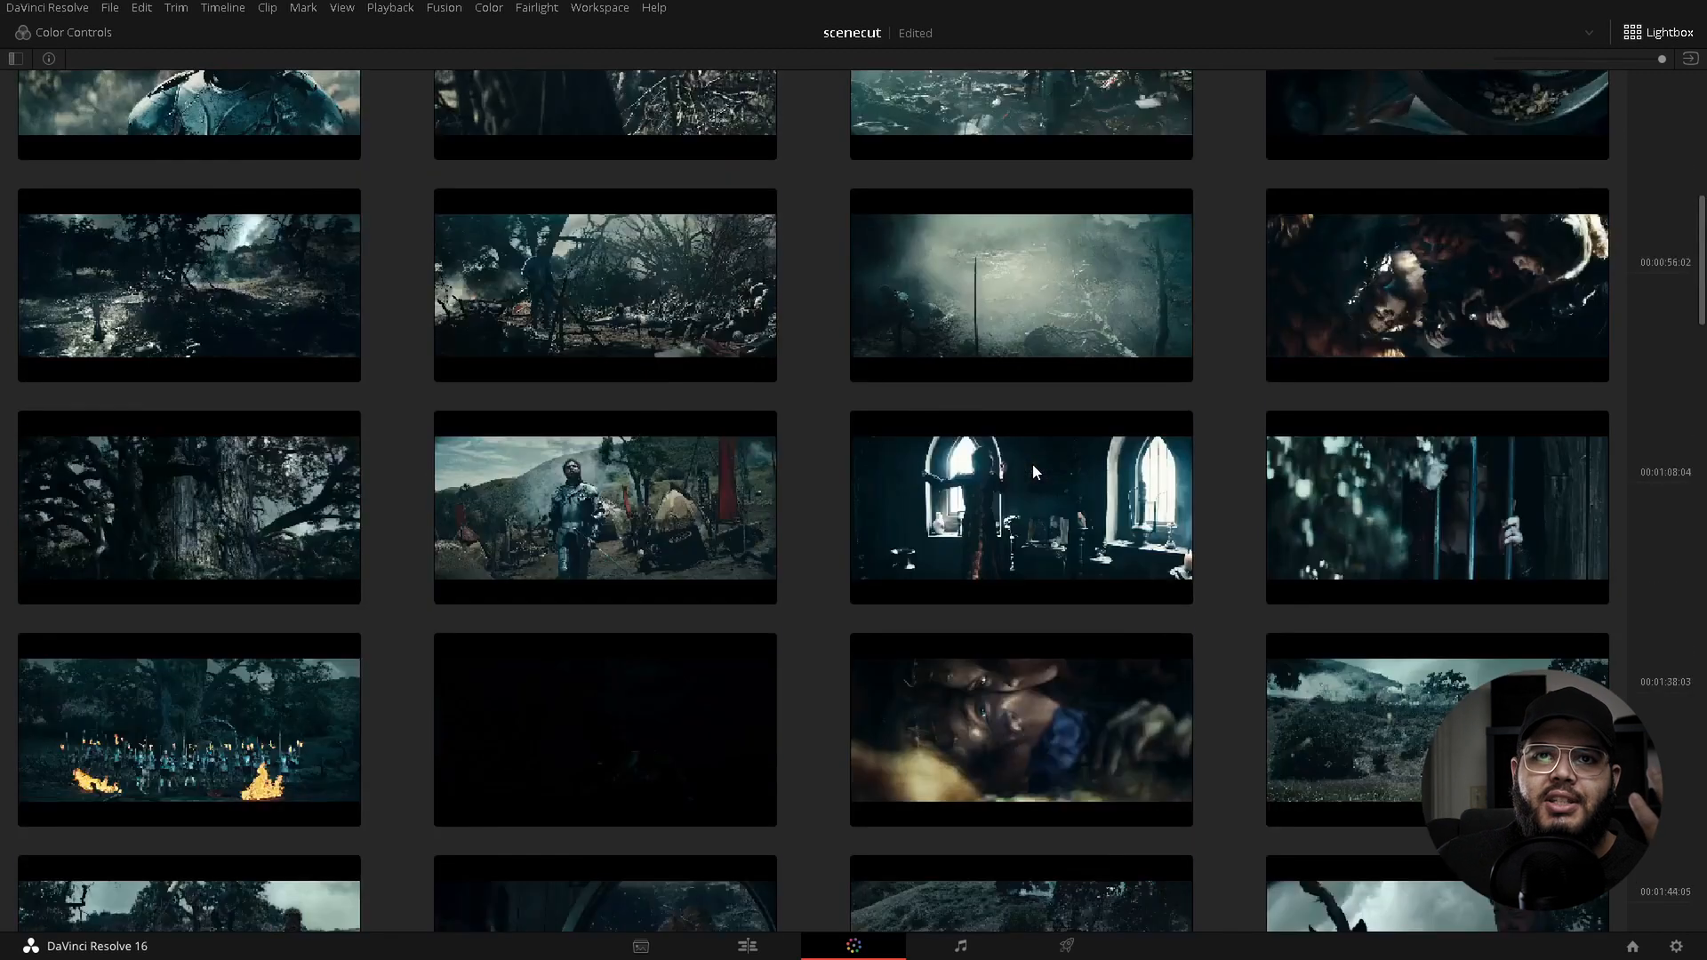
pyautogui.scroll(-3)
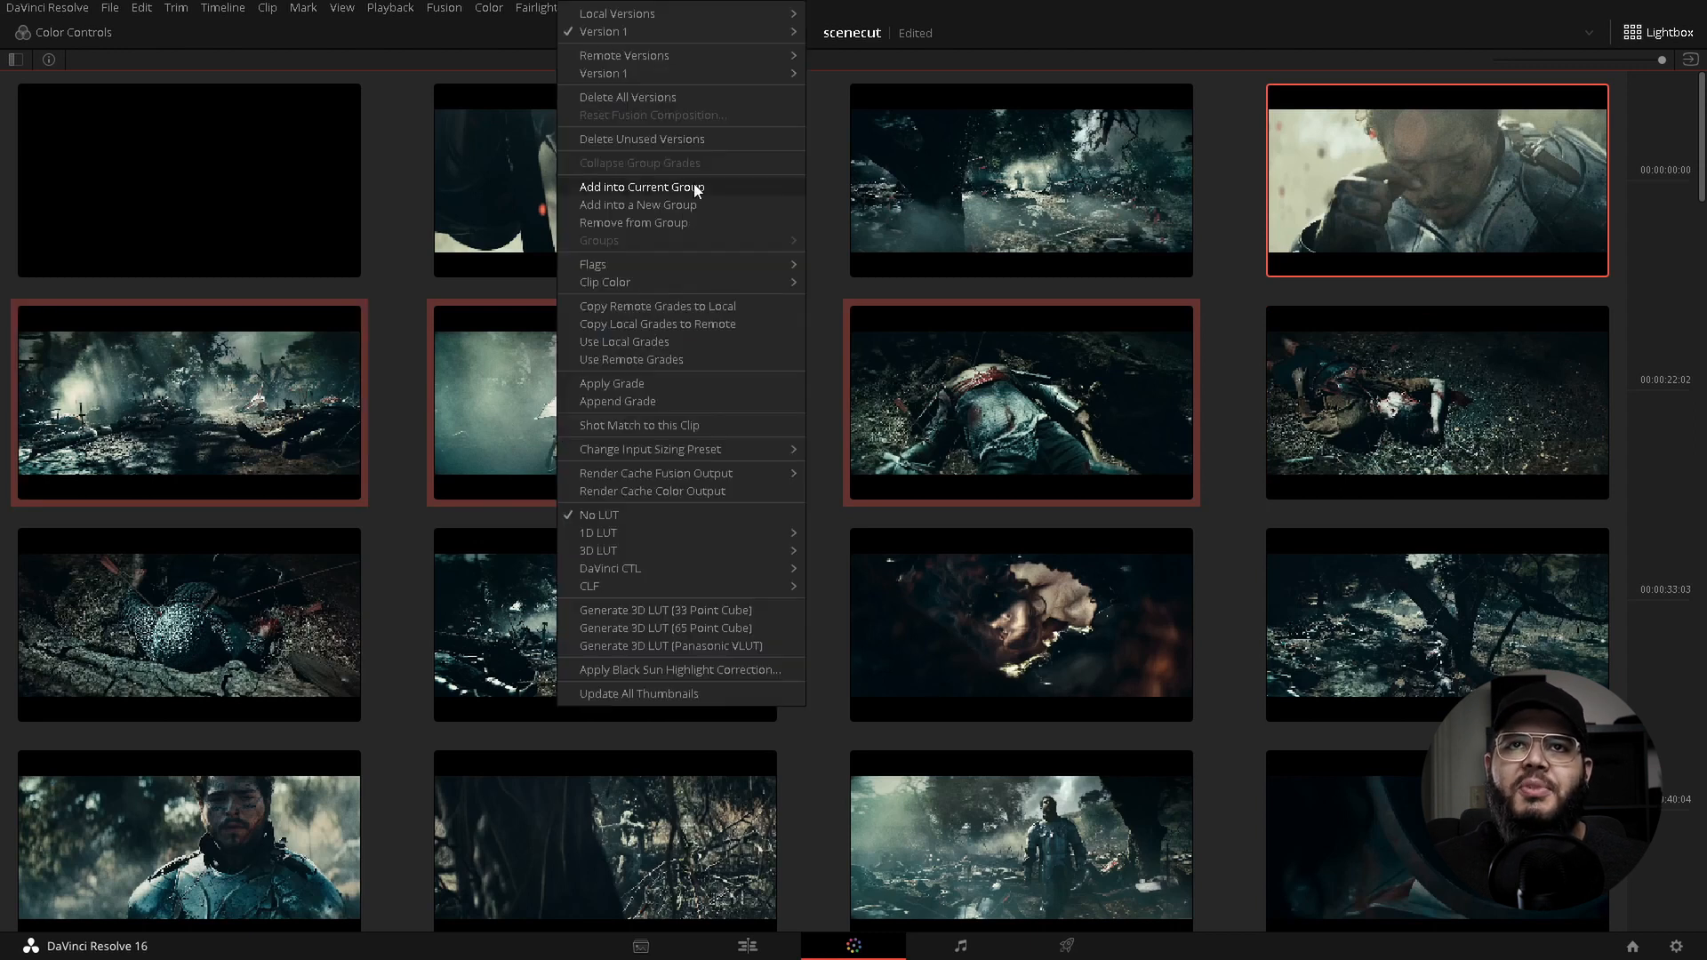
pyautogui.moveTo(607, 205)
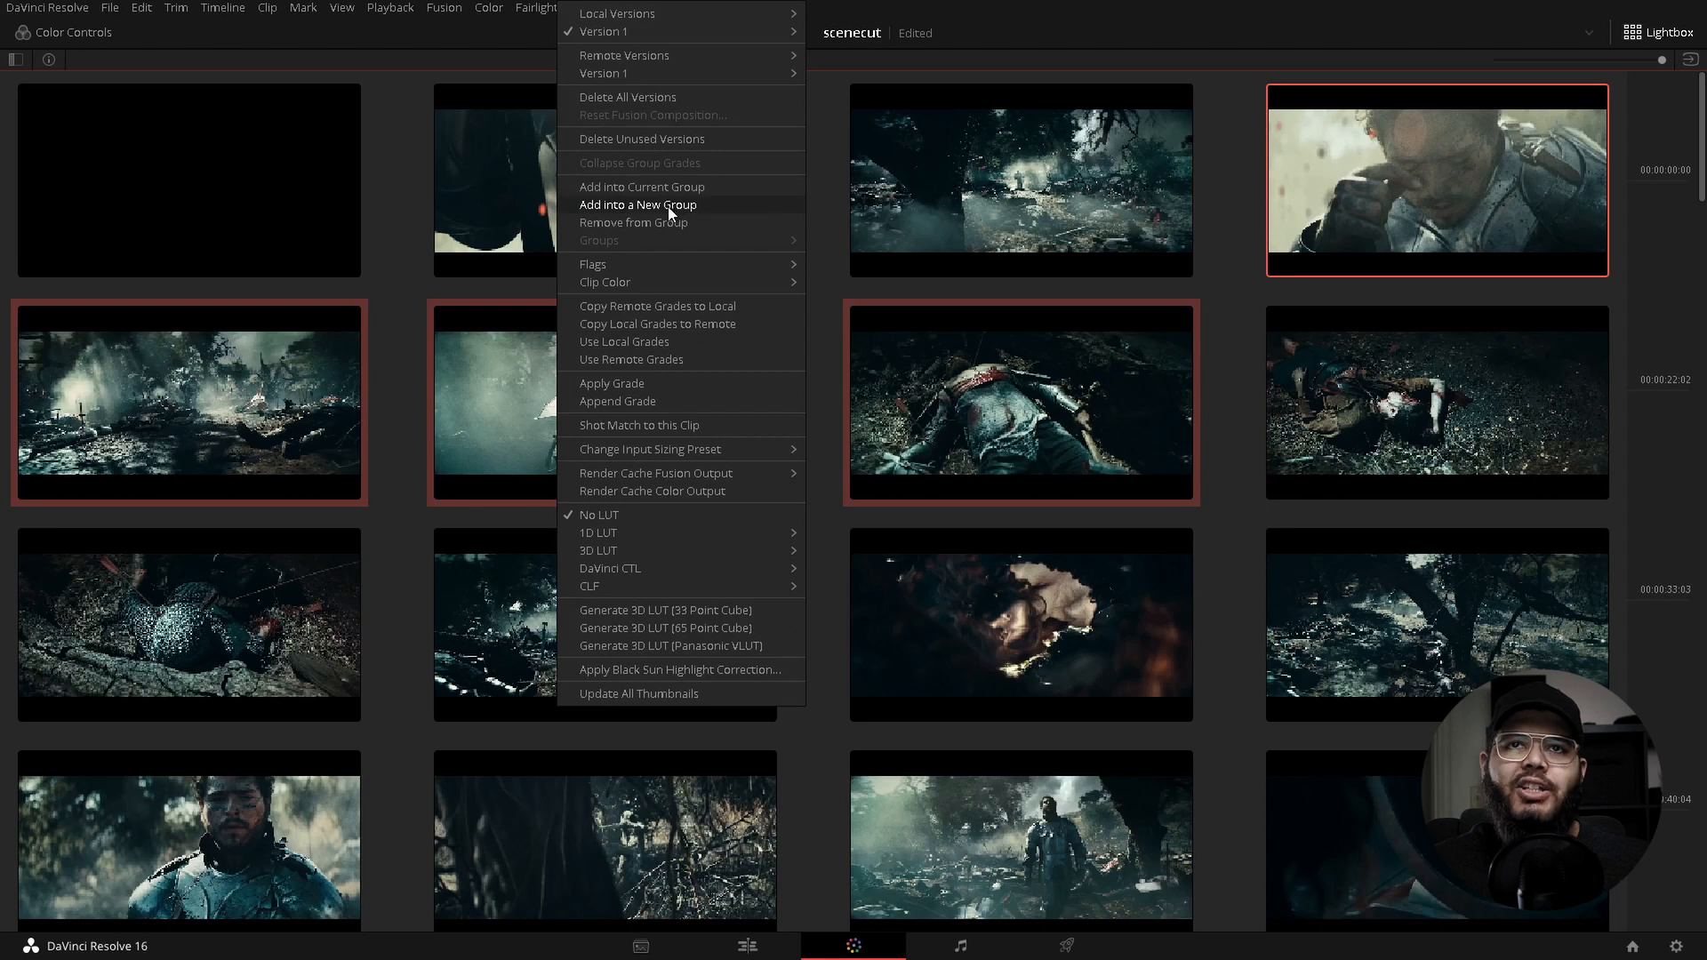
pyautogui.click(639, 204)
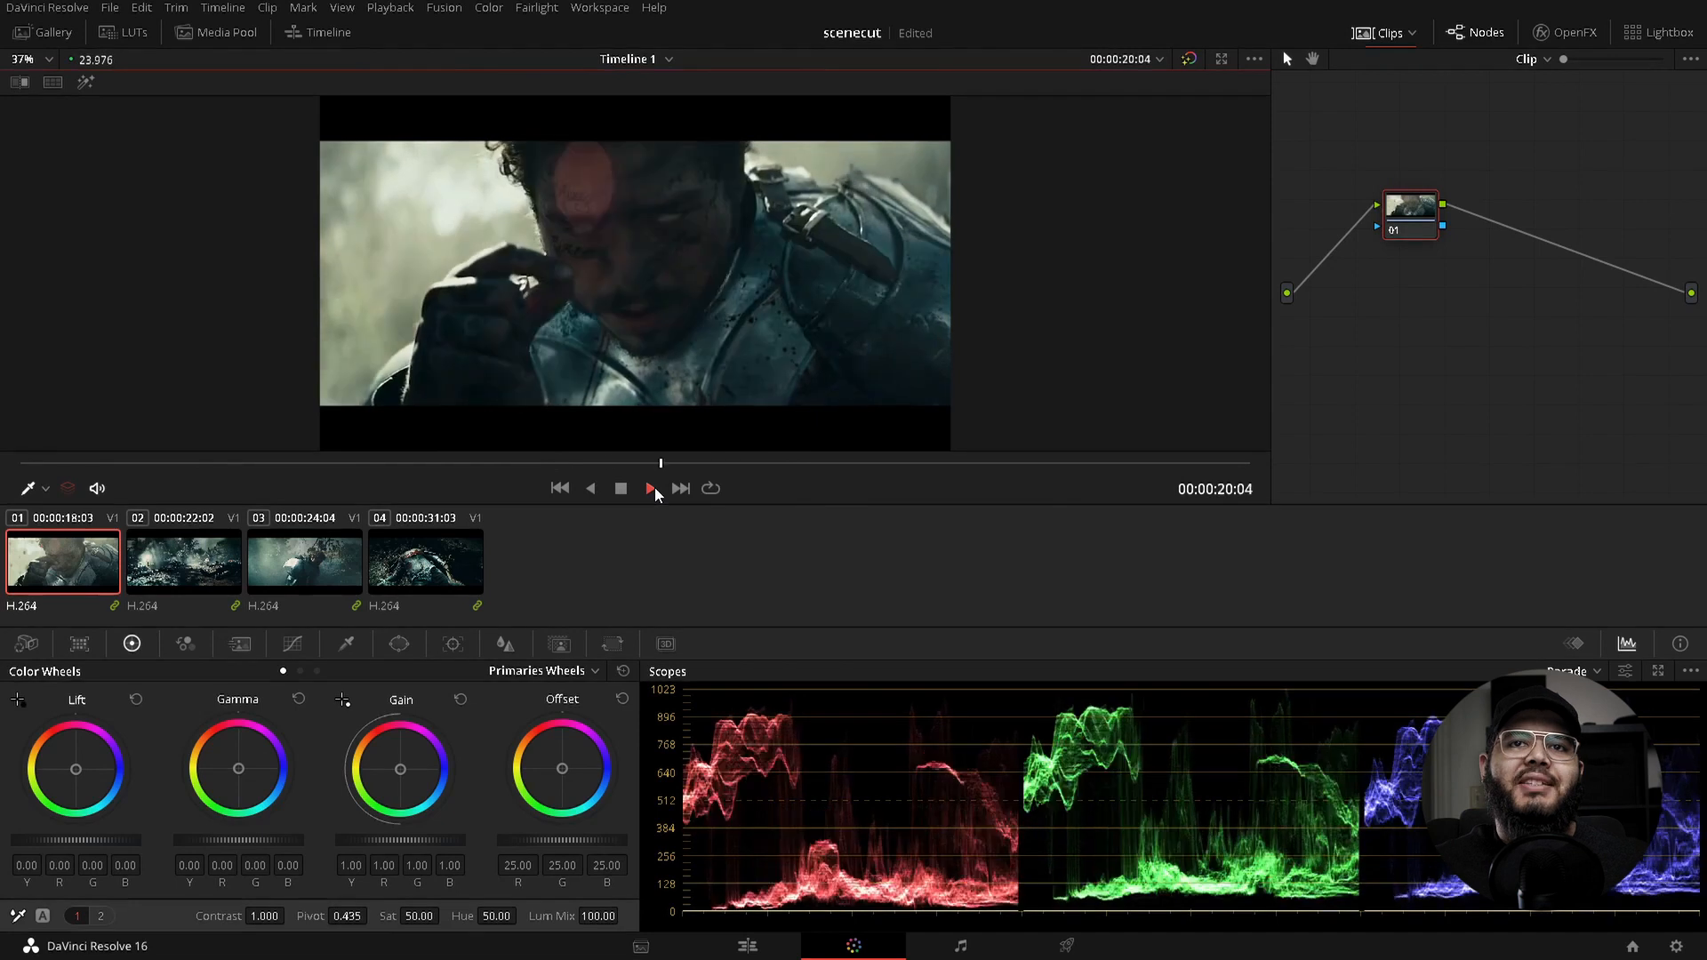
# Step: Play through the four grouped clips, restarting playback from the first one
pyautogui.click(183, 562)
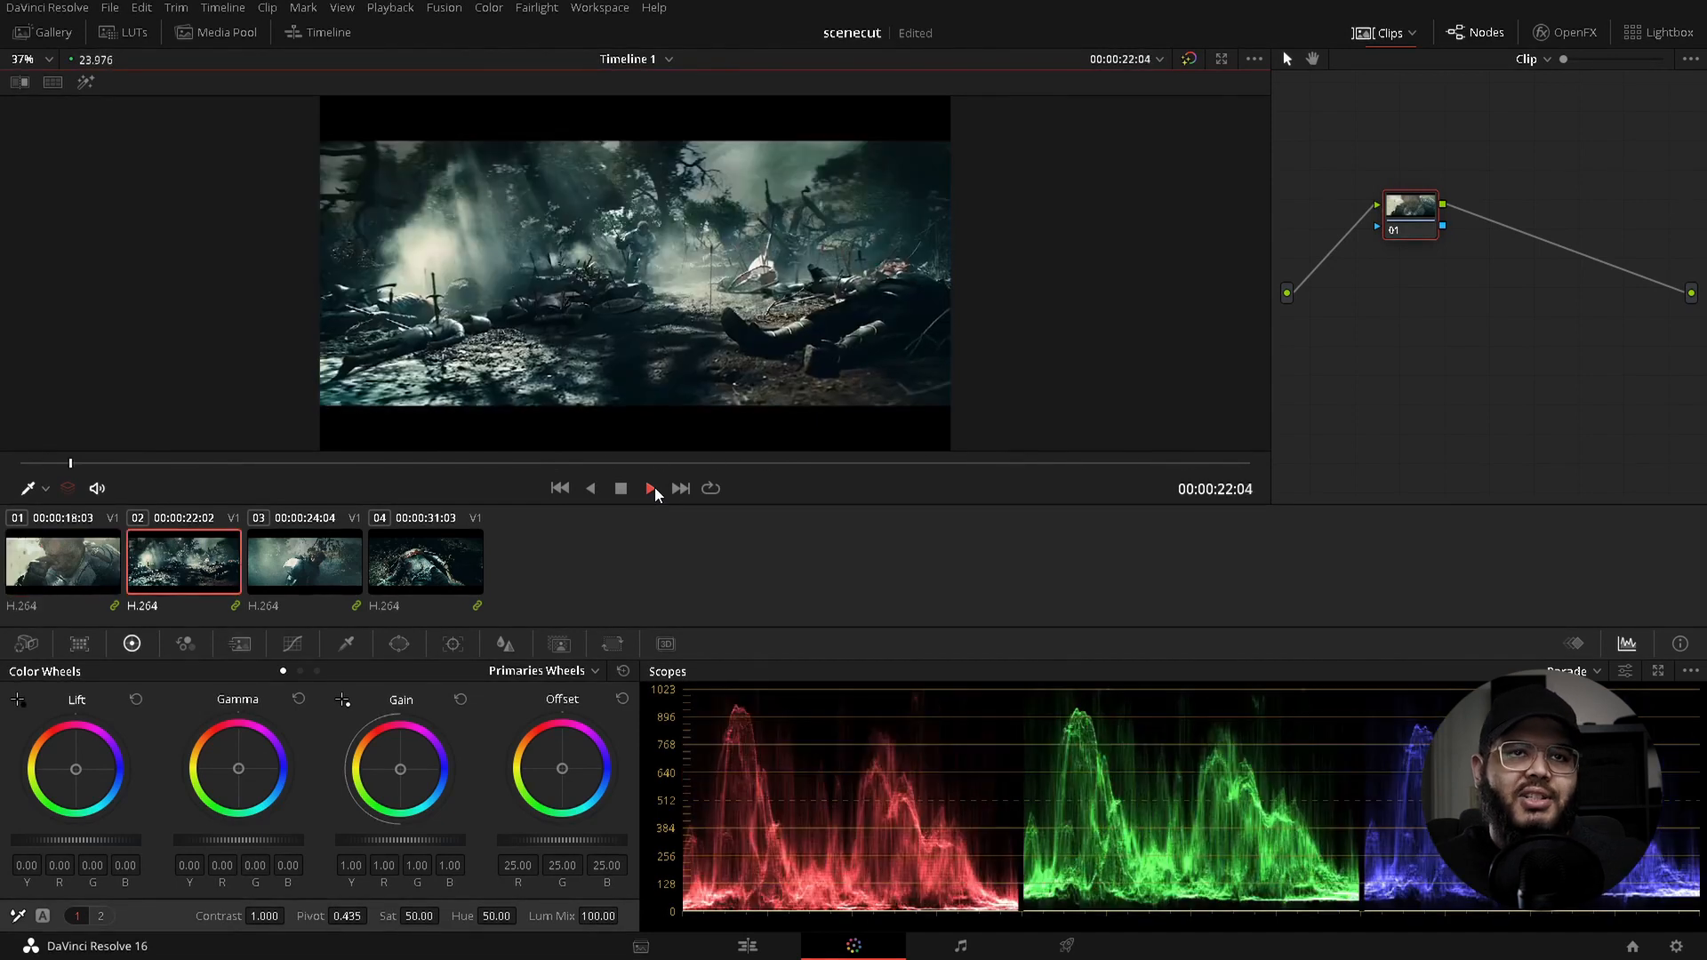
pyautogui.click(650, 489)
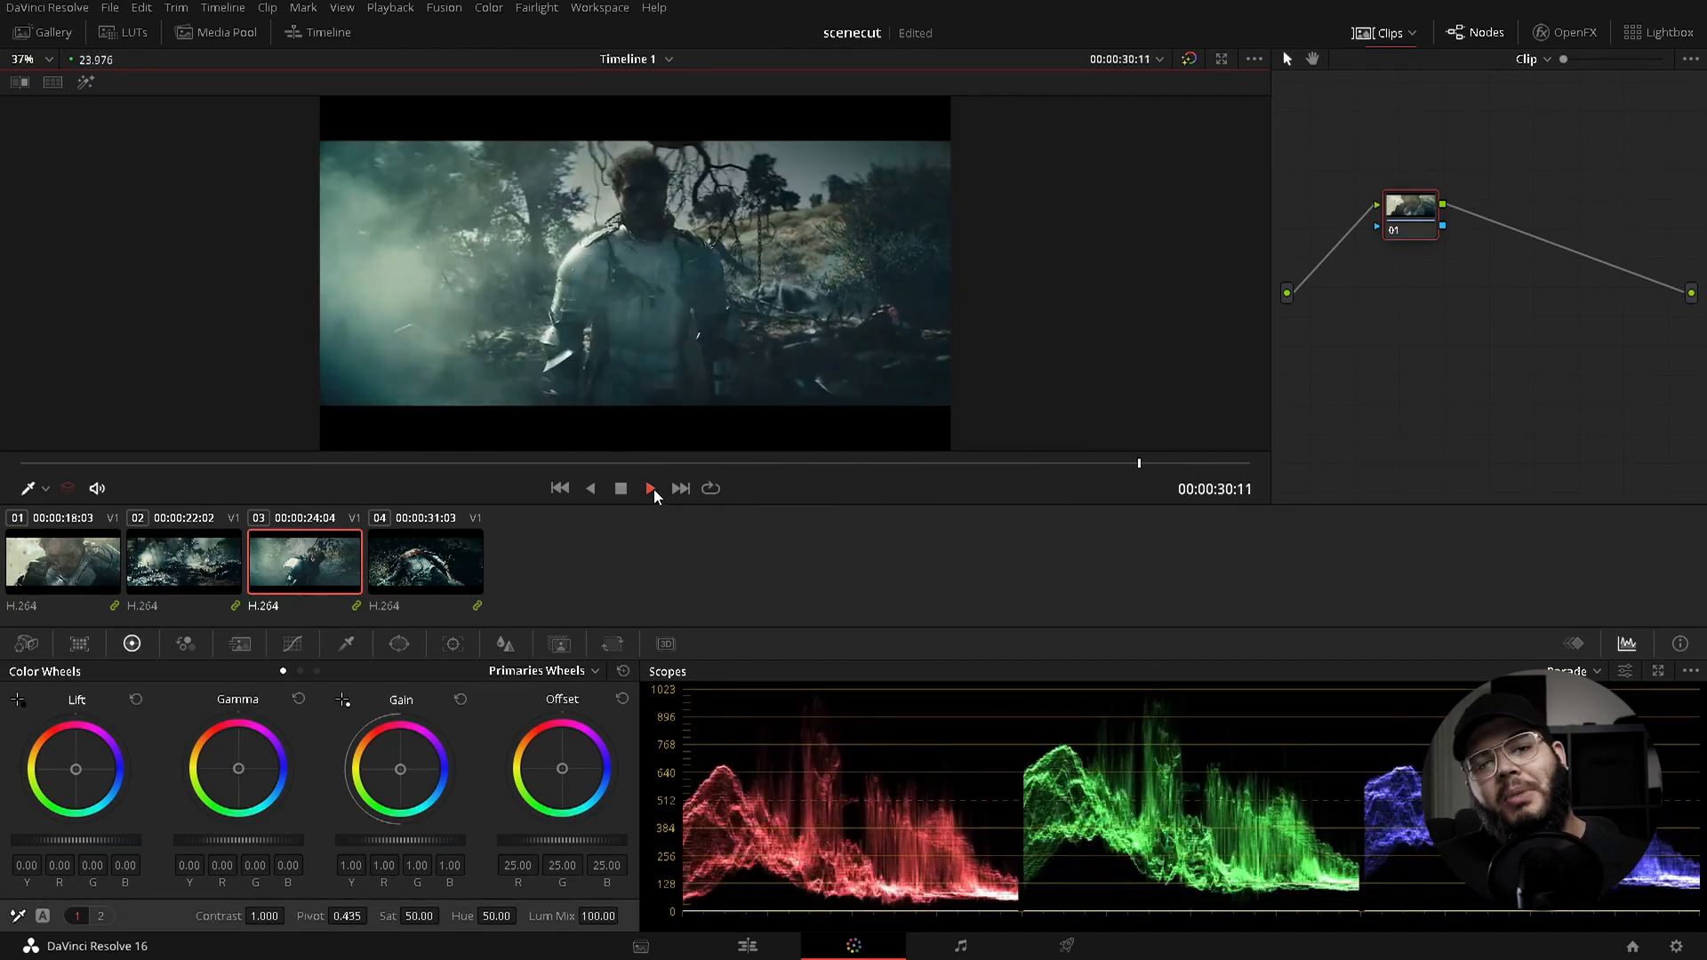
pyautogui.click(62, 561)
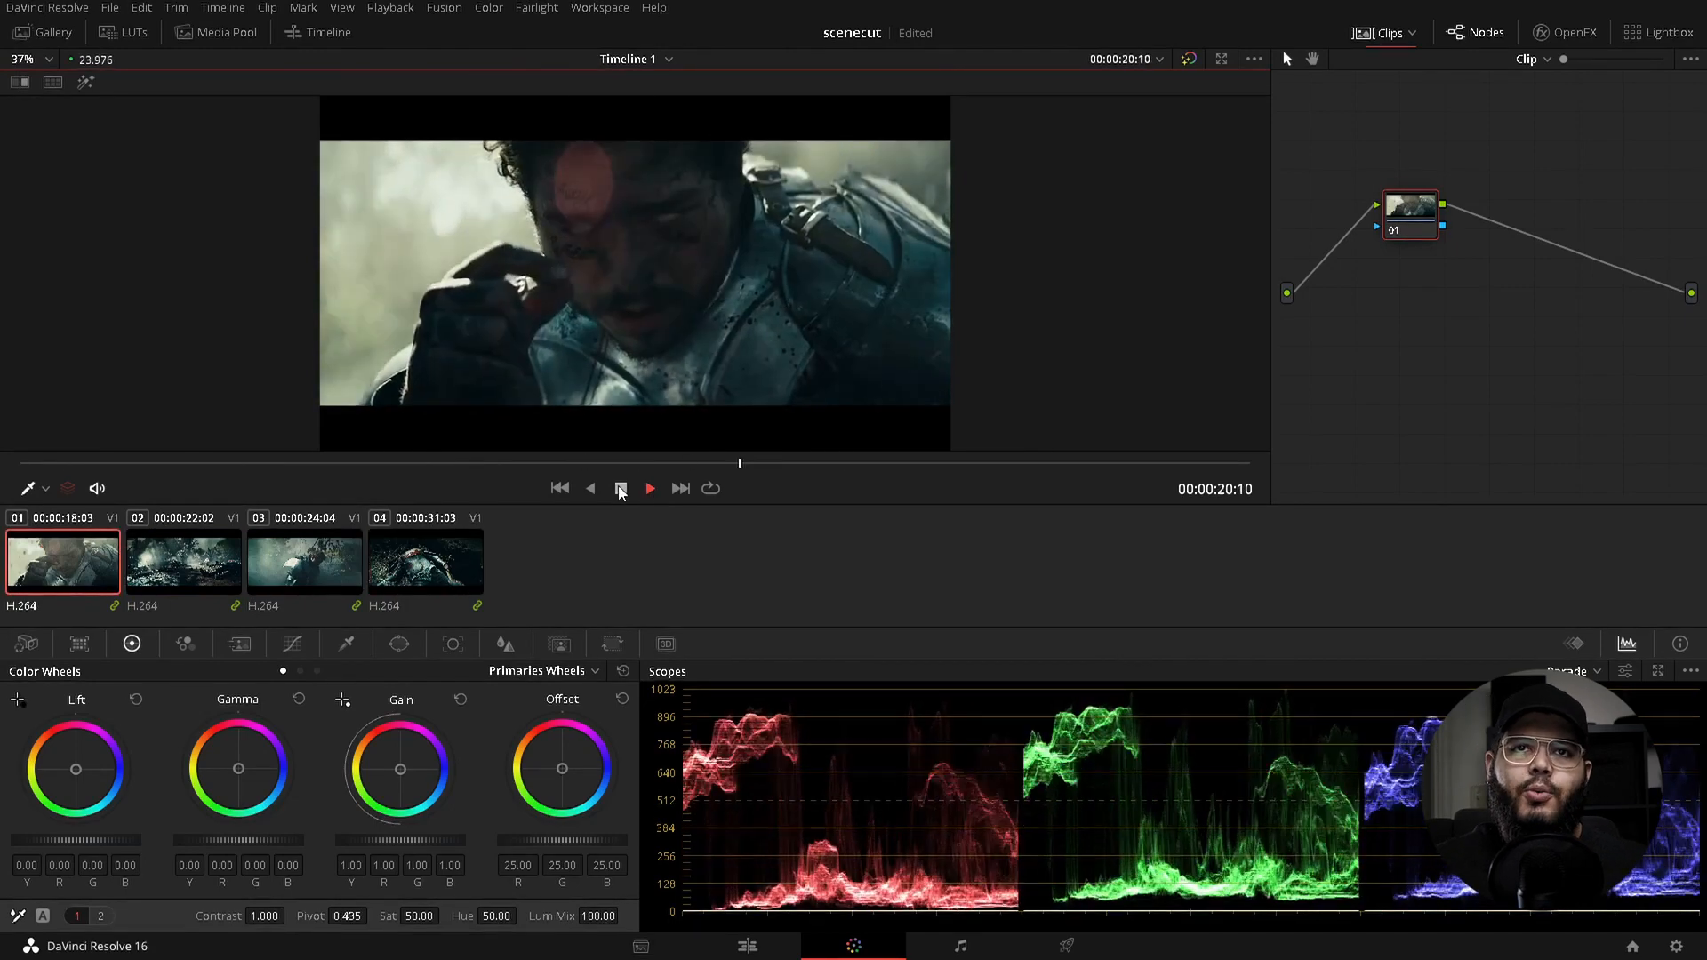
pyautogui.click(183, 561)
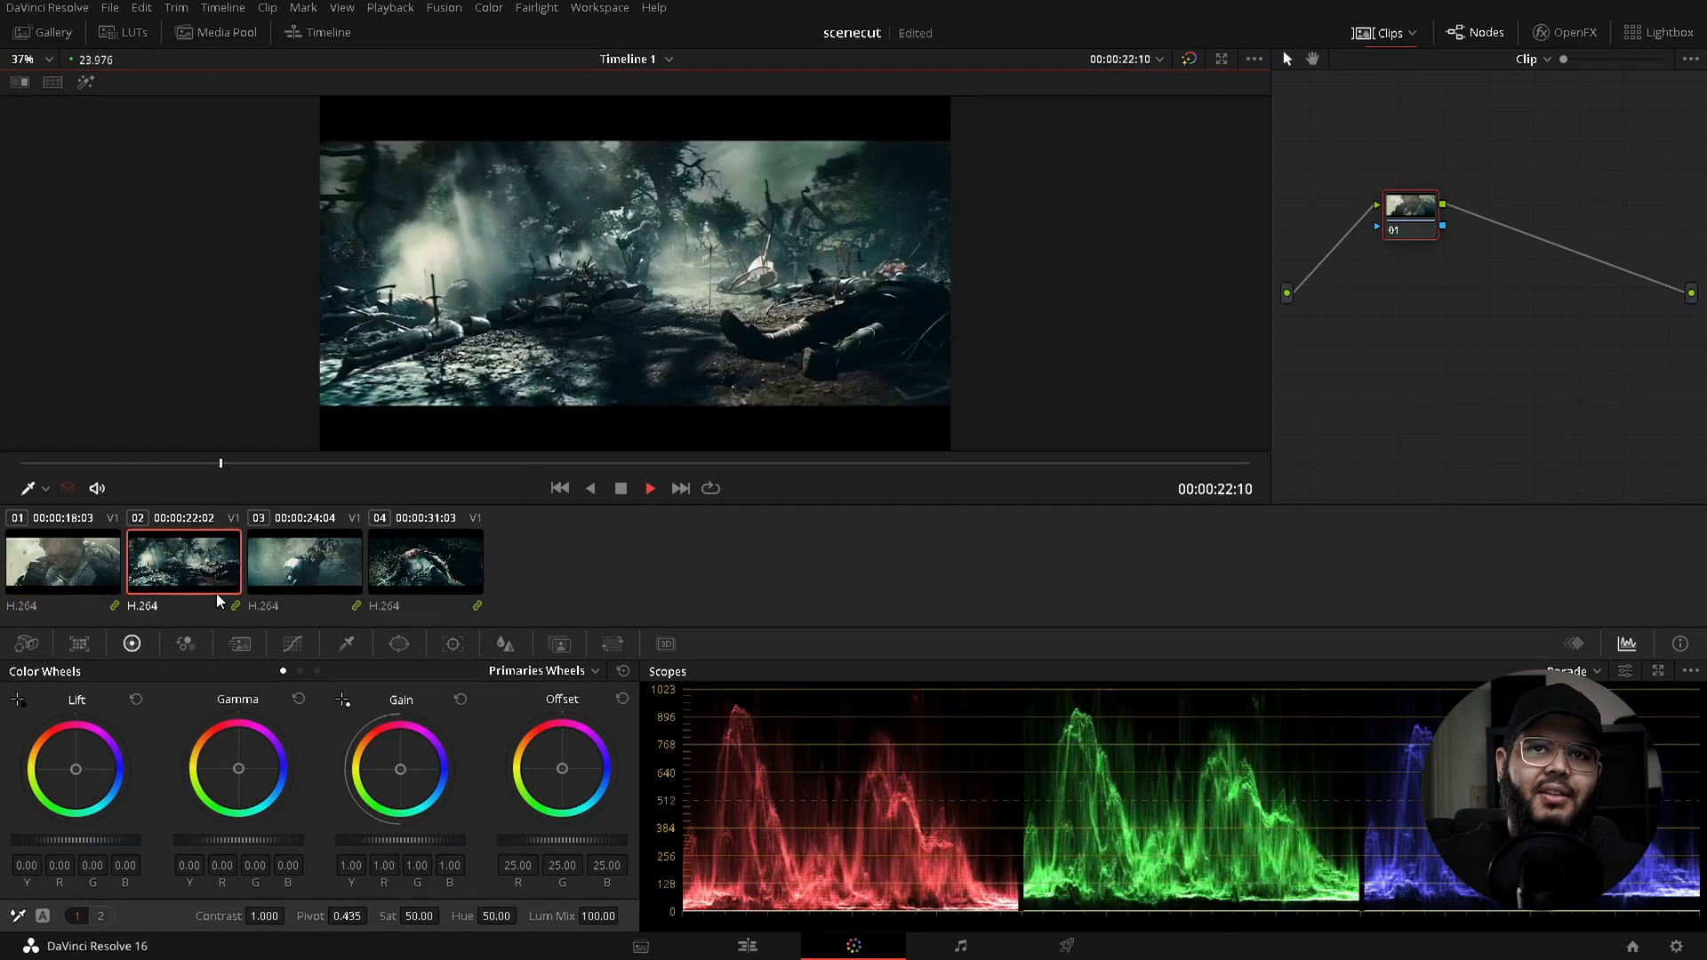